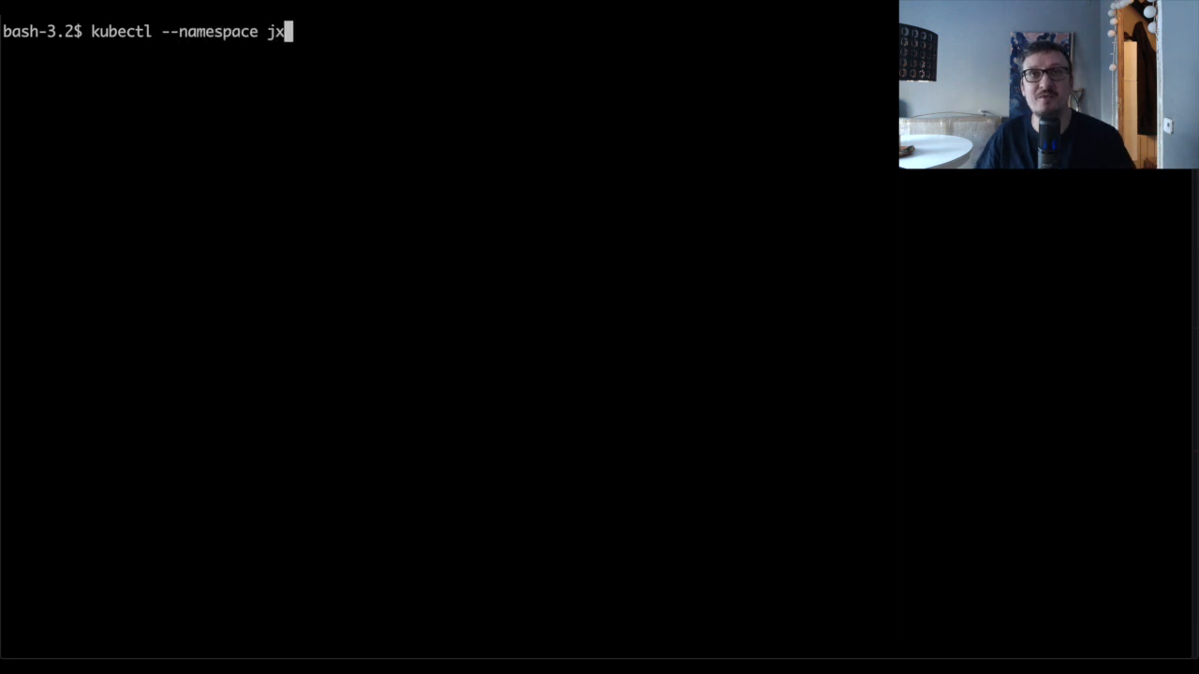
# - Run kubectl --namespace jx-production get all and highlight the jx-canary replicaset name
pyautogui.write('-production get all')
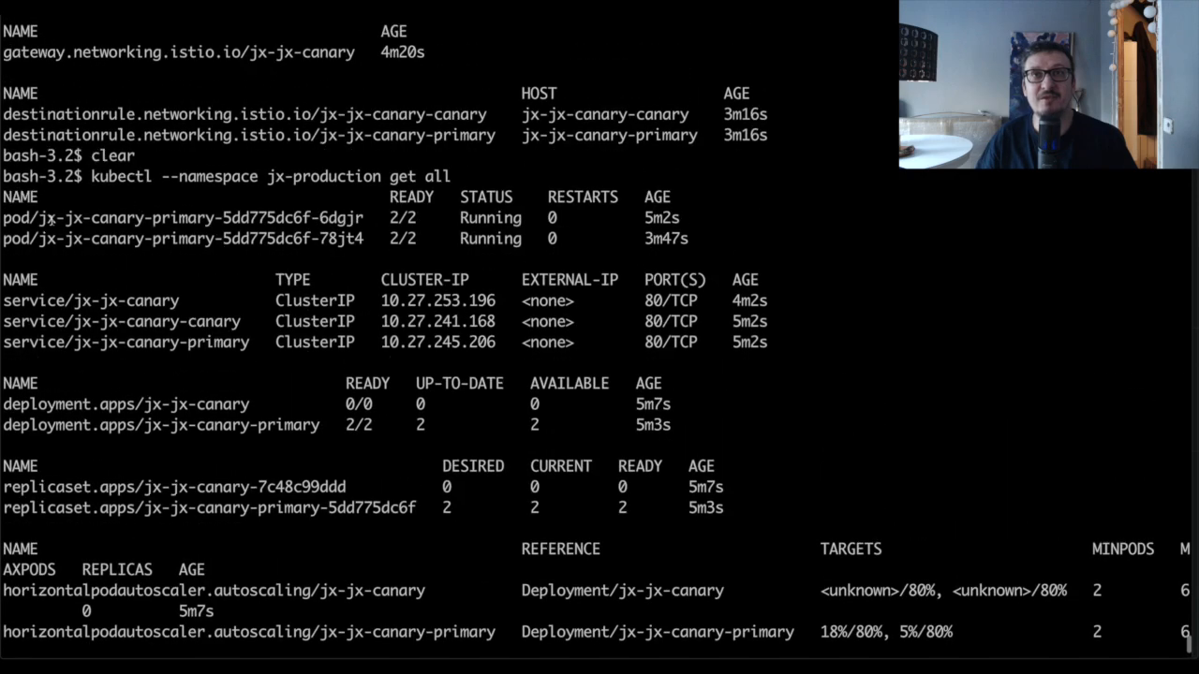
pyautogui.doubleClick(183, 217)
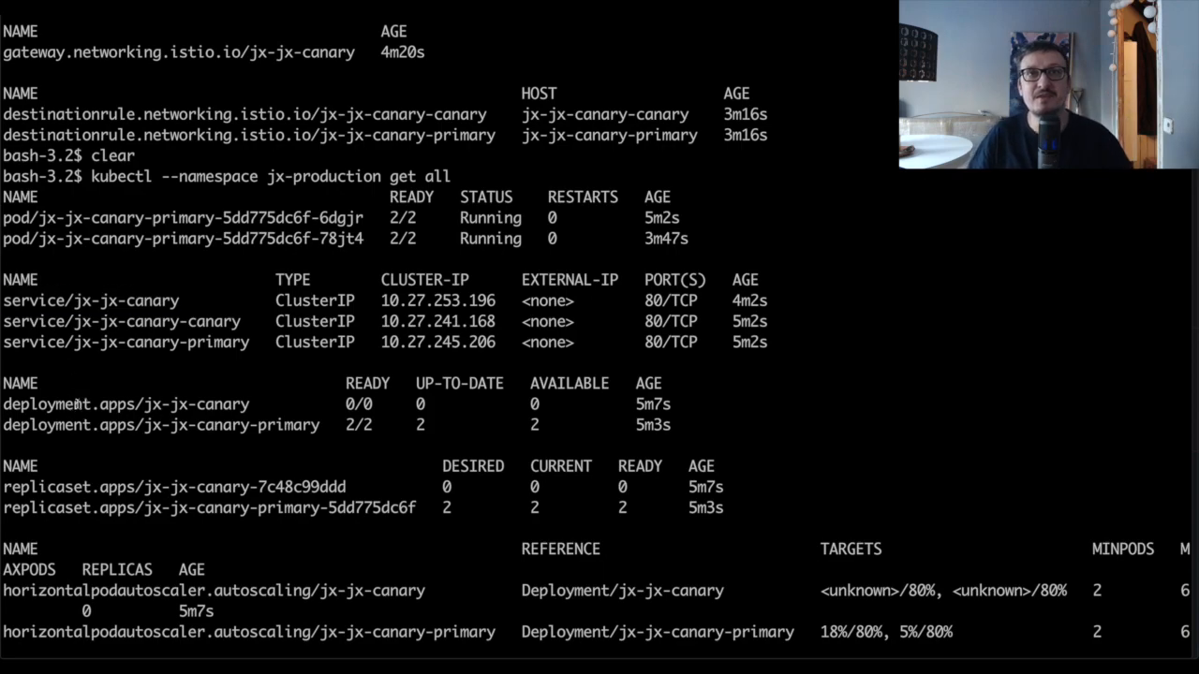
pyautogui.doubleClick(172, 487)
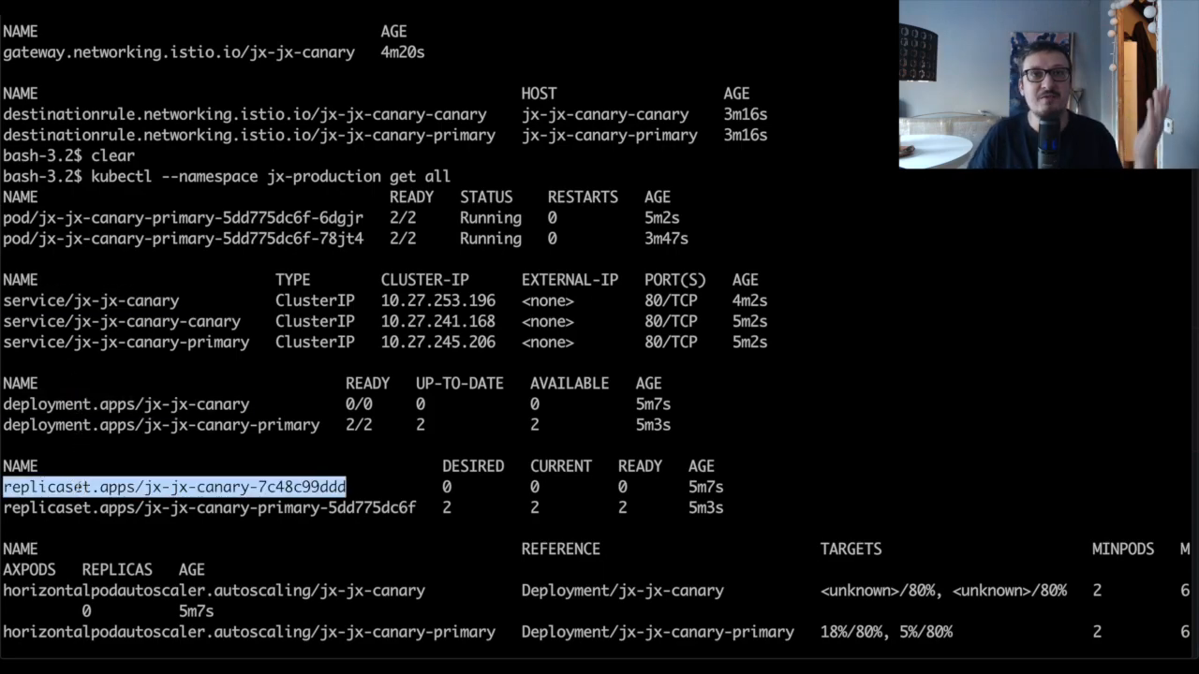
pyautogui.scroll(-3)
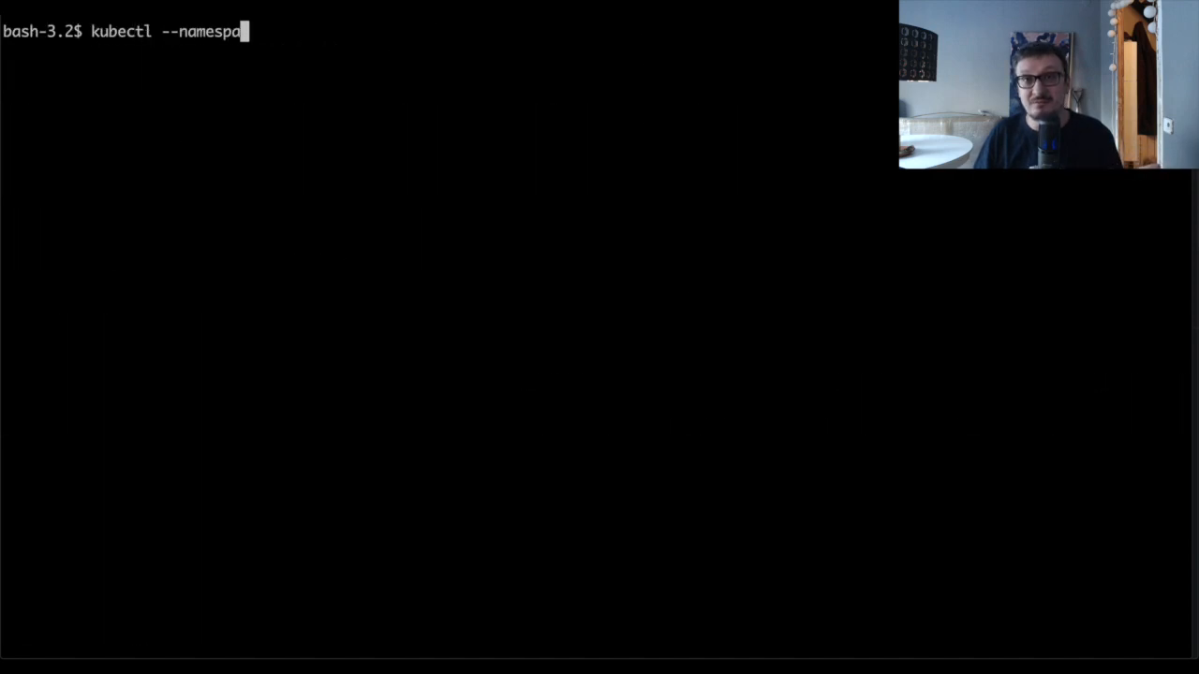
# - Run kubectl --namespace jx-production get virtualservices,gateways,destinationrules to show the Istio routing resources
pyautogui.write('ce jx-production get virtualservices,gatewa')
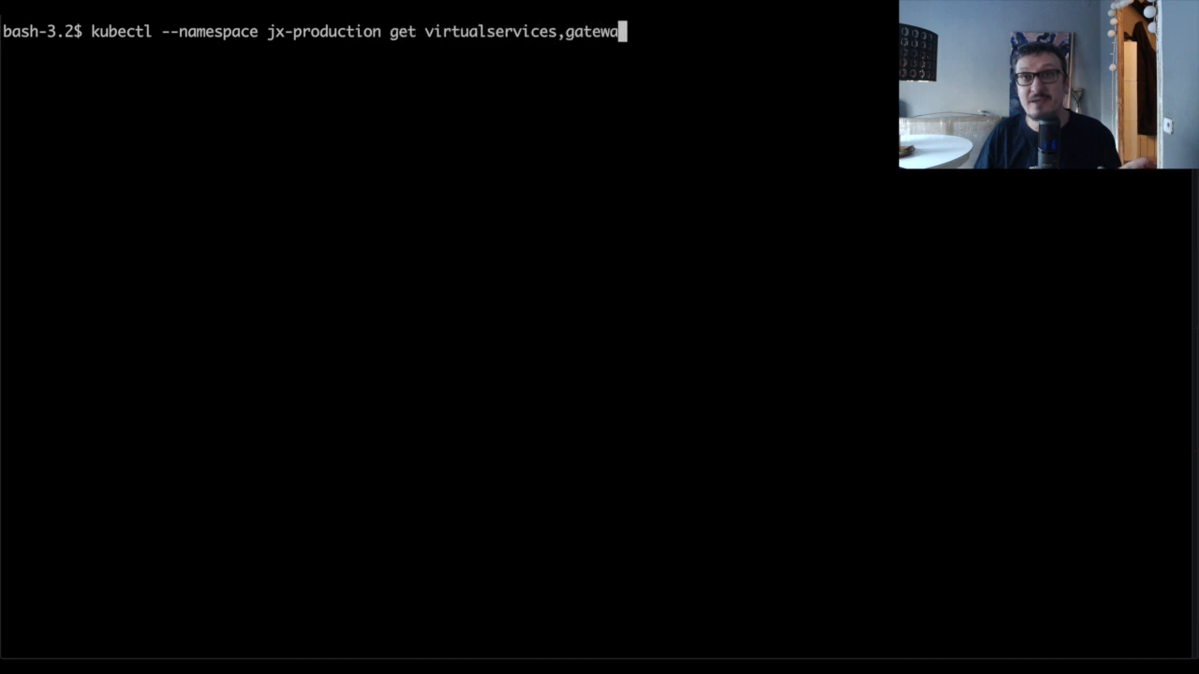
pyautogui.write('ys,destinationrules')
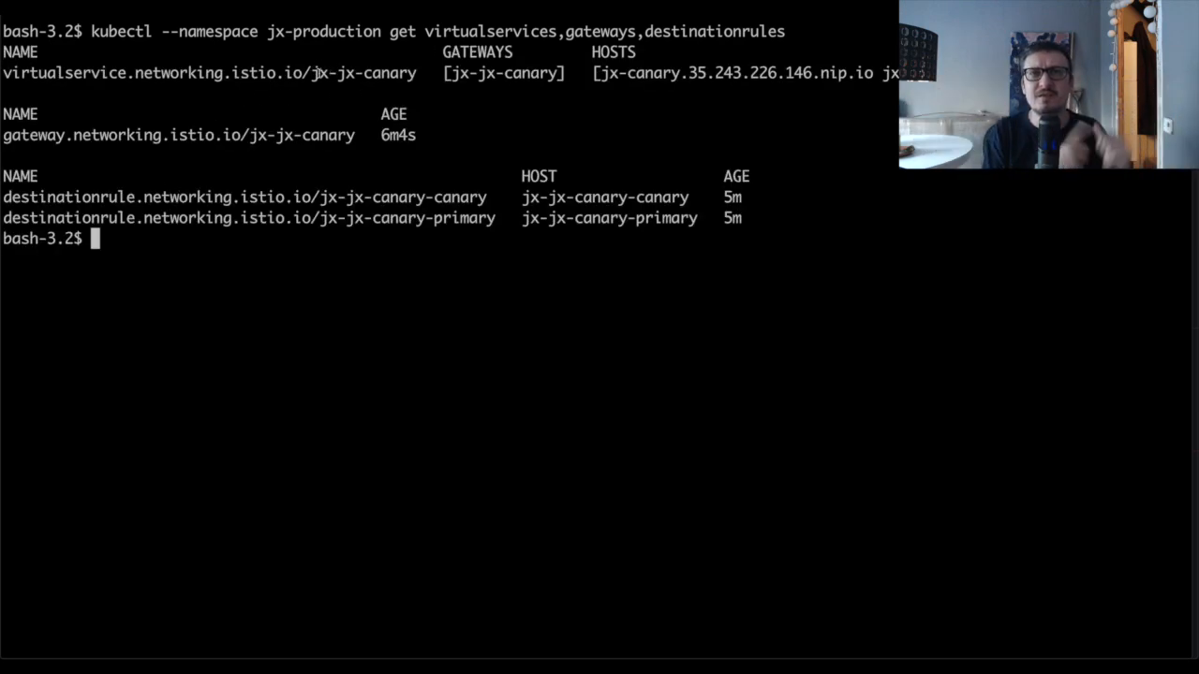
pyautogui.doubleClick(178, 134)
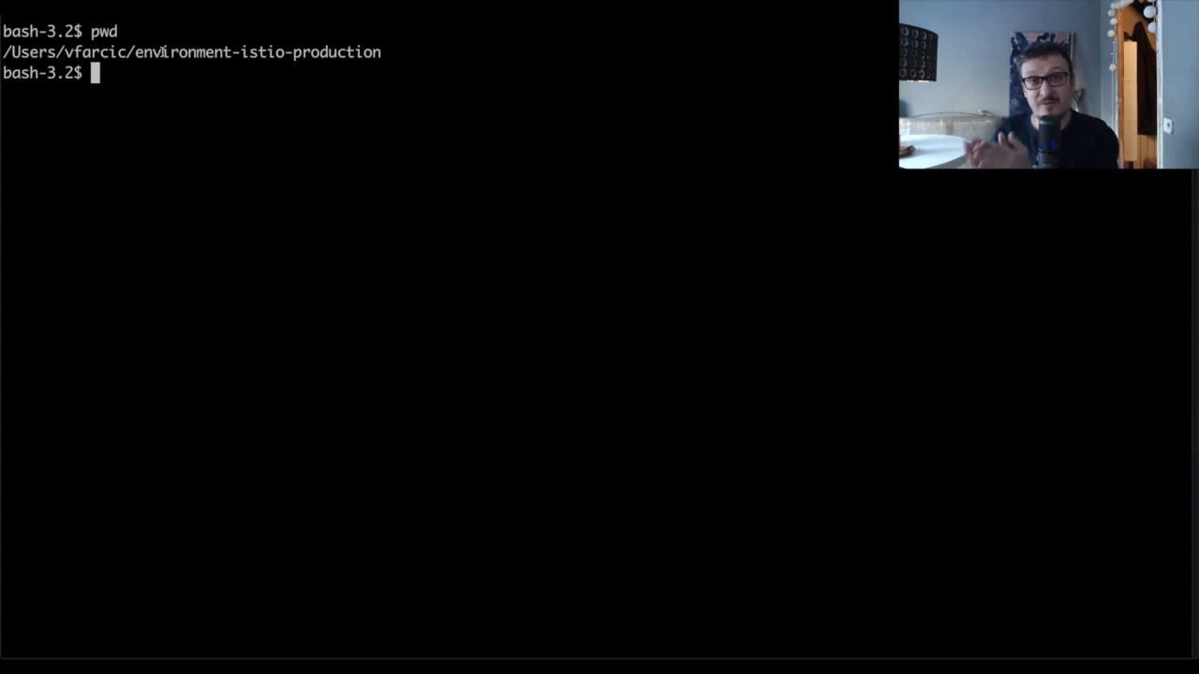
# - Show env/values.yaml and highlight the jx-canary section with hpa and canary enabled
pyautogui.doubleClick(258, 52)
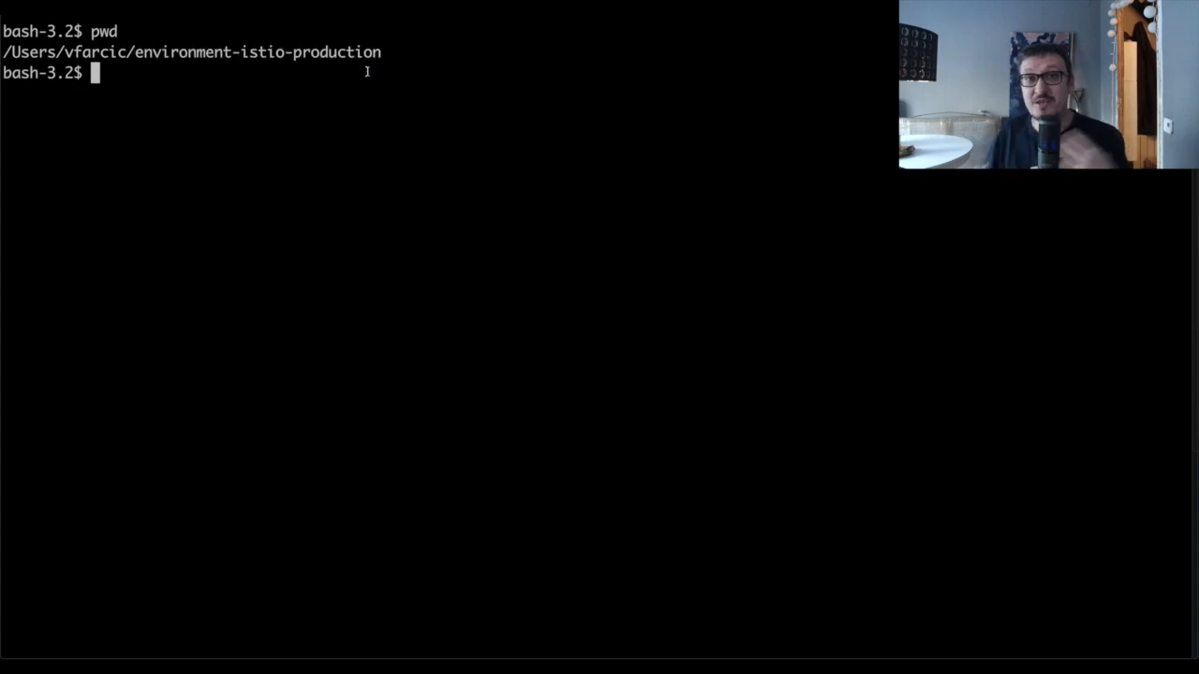
pyautogui.write('cat env/')
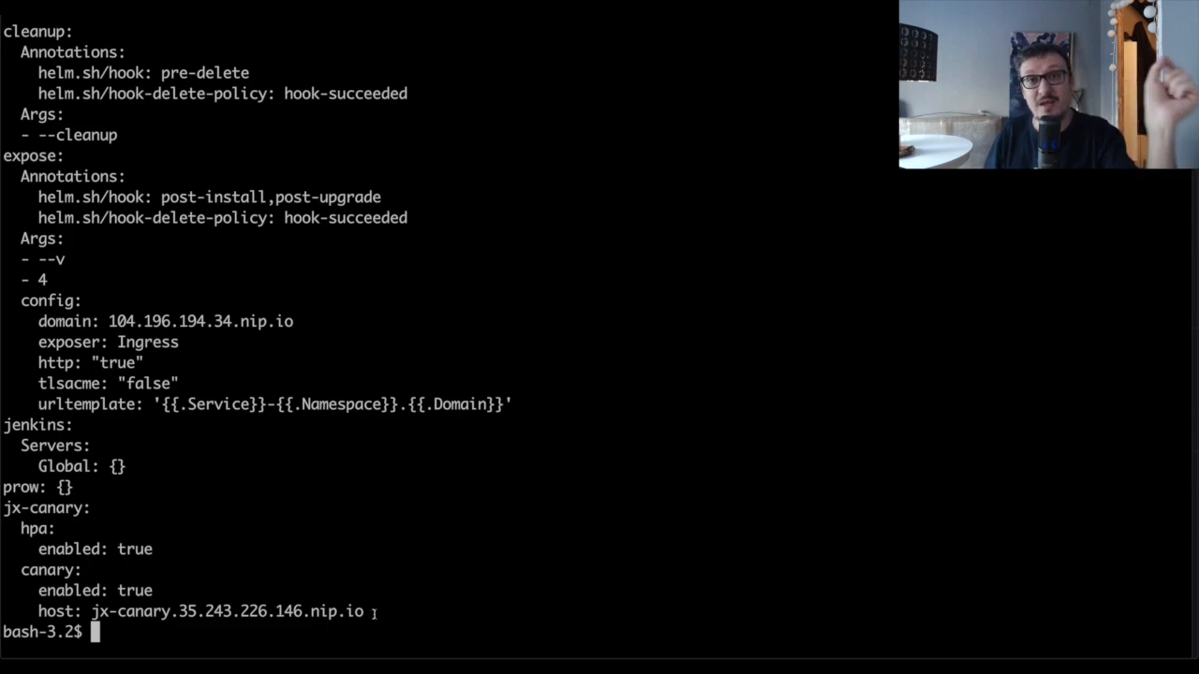
pyautogui.moveTo(4, 508); pyautogui.dragTo(365, 610)
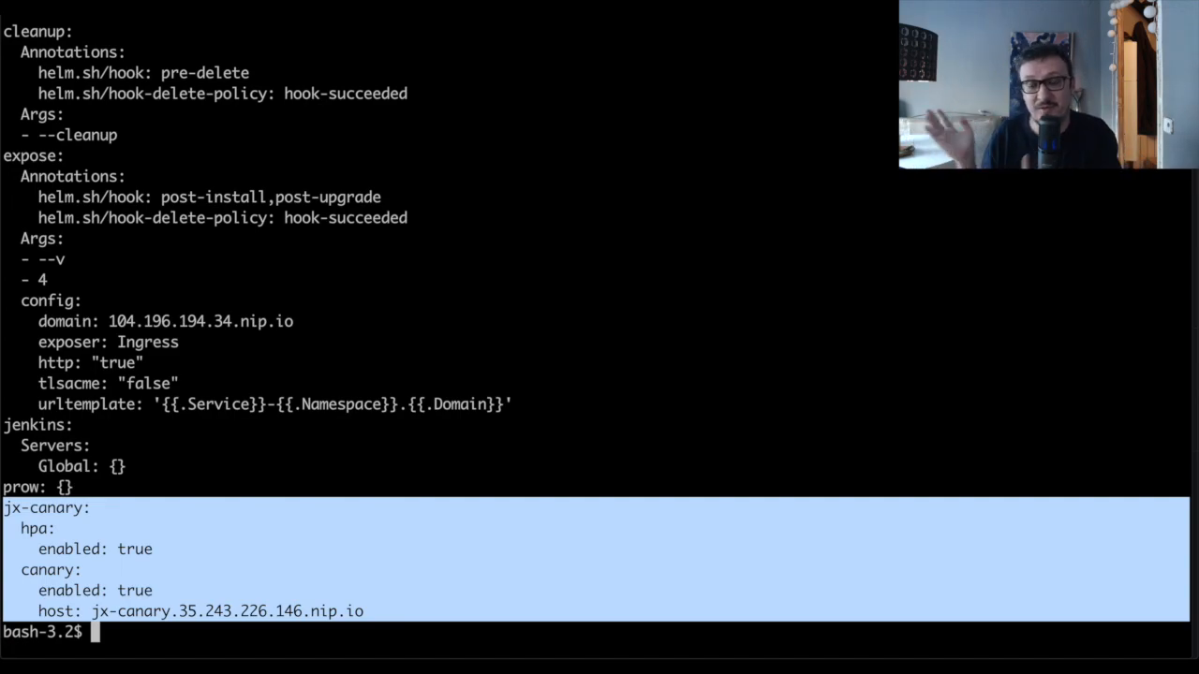
pyautogui.write('kubectl d')
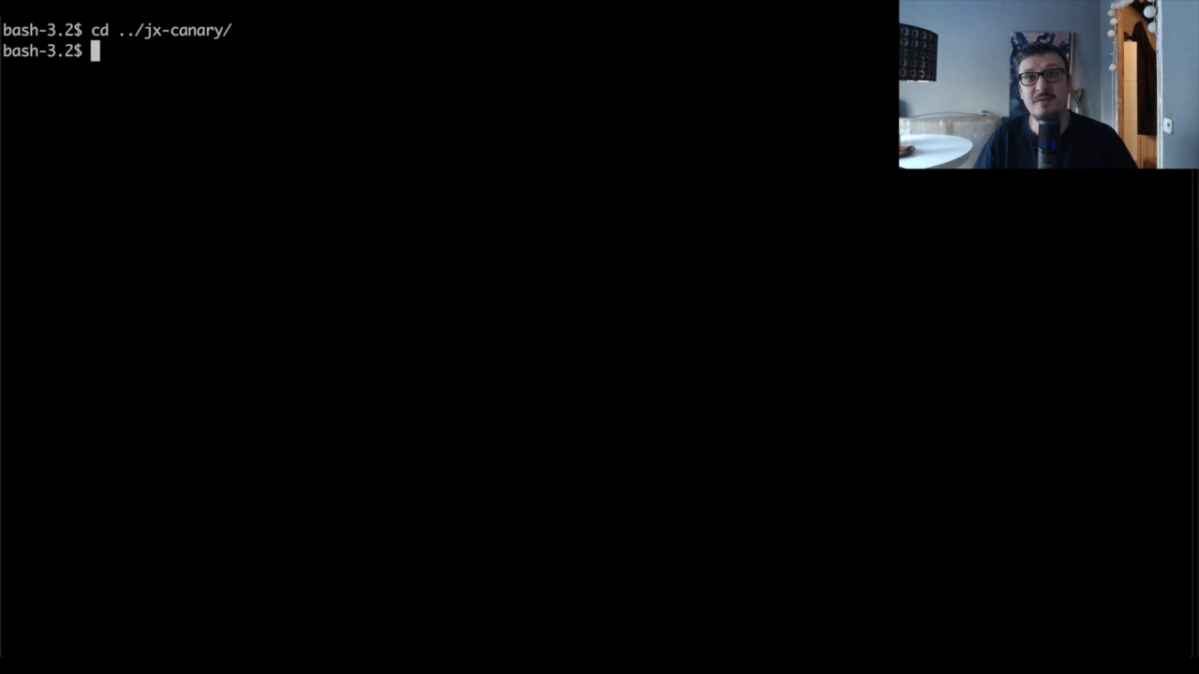
# - Retitle main.go to 'http example with canary deployment' via sed and commit it as "New release"
pyautogui.write('cat main.go | sed -e "s@http example@http example with canary deployment@g" | tee main.go')
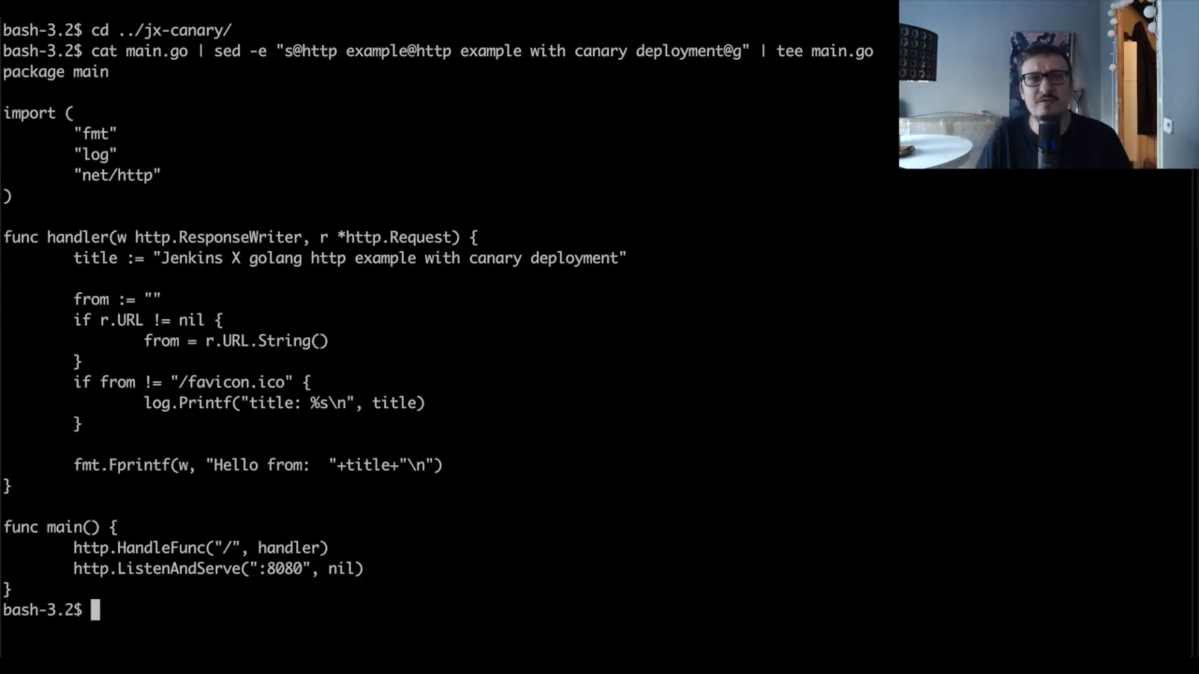
pyautogui.write('git add .')
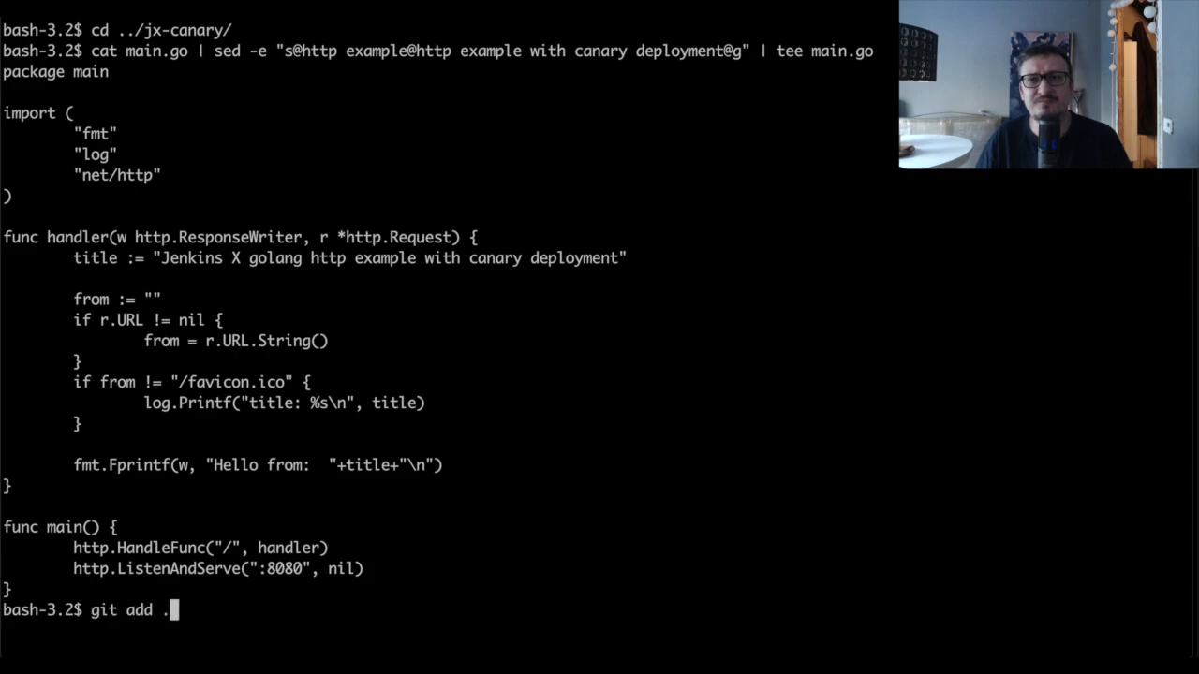
pyautogui.write('git commit -m "New release')
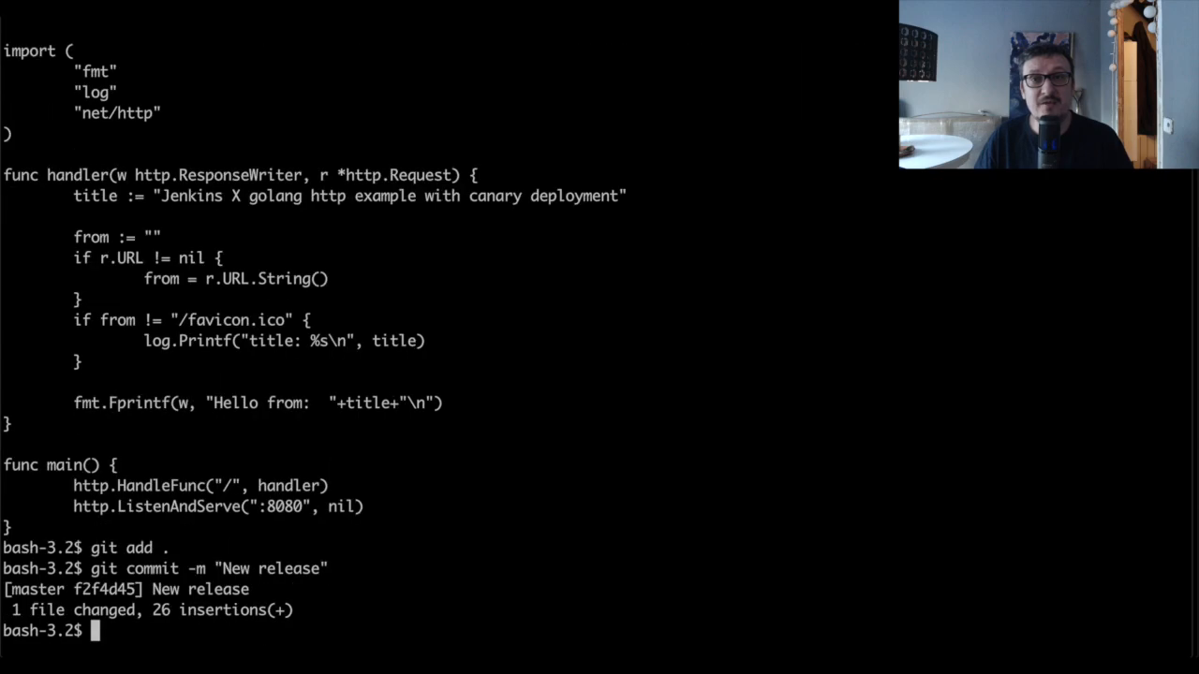
# - Push the commit with git push --set-upstream origin master
pyautogui.write('git push --set-')
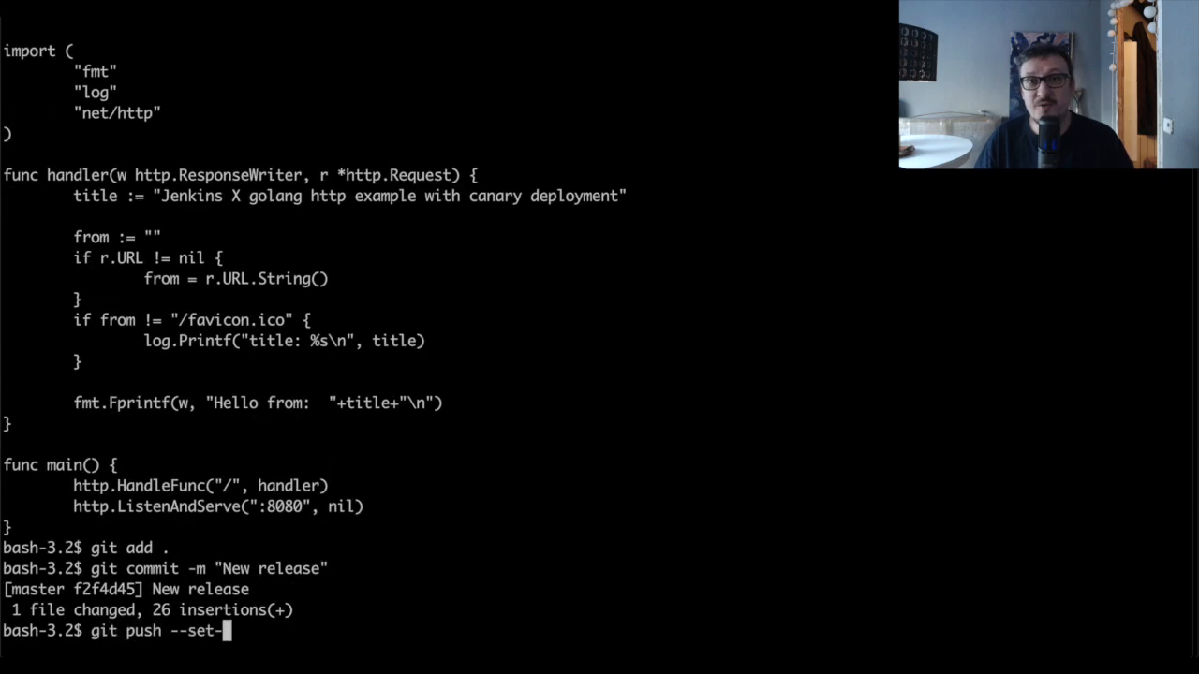
pyautogui.write('upstream master')
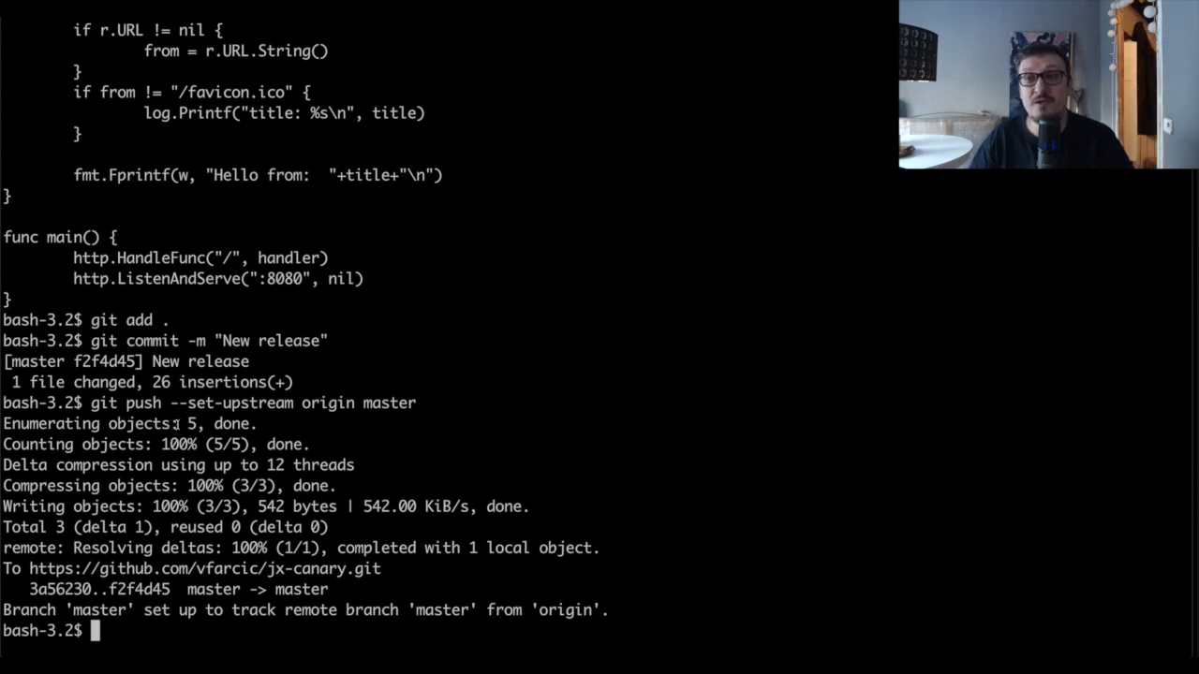
pyautogui.write('jx get activities')
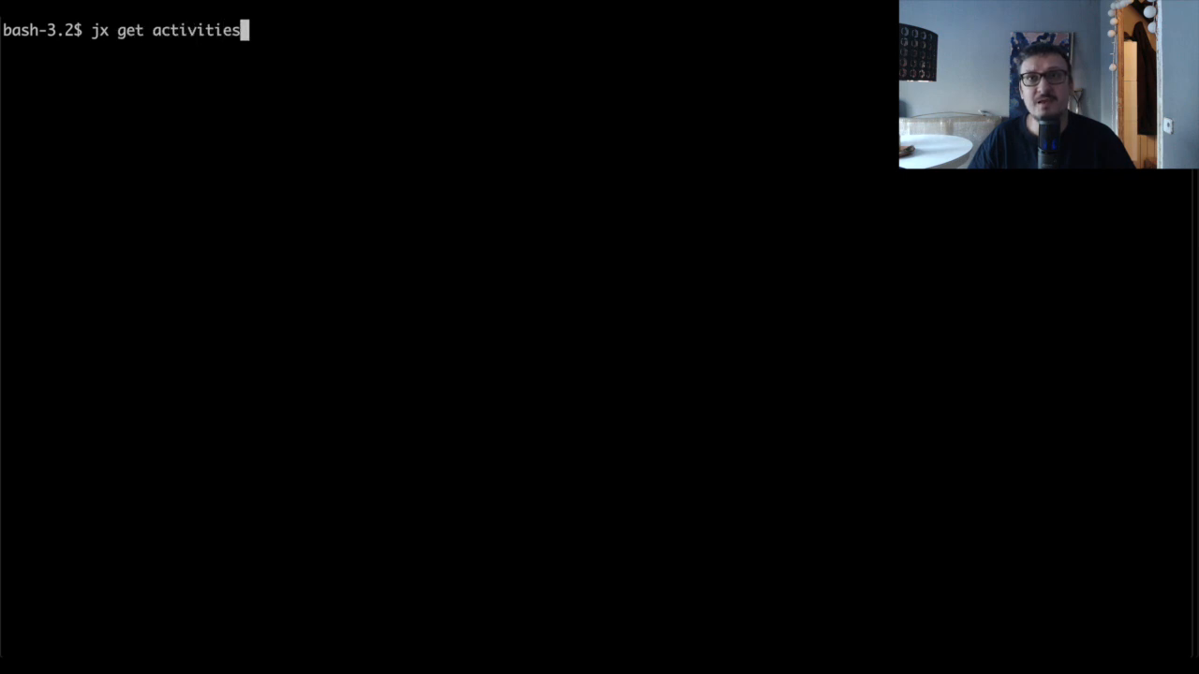
# - Run jx get activities --filter jx-canary --watch until promotion to staging completes, then clear
pyautogui.write('--filter')
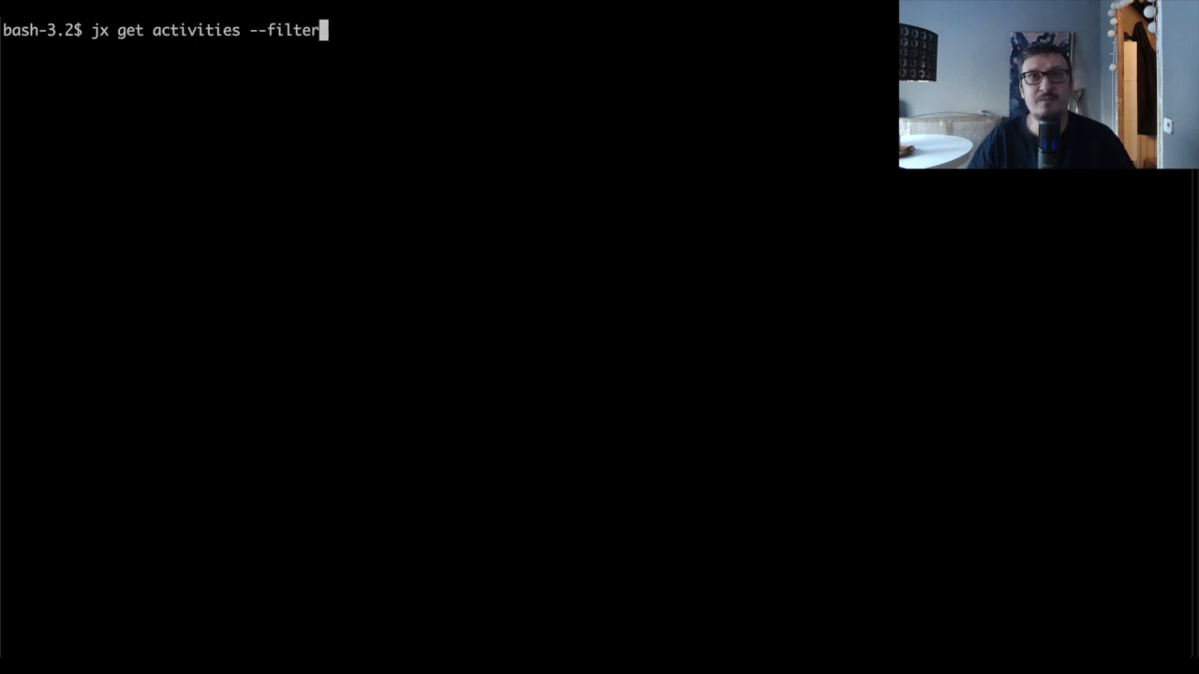
pyautogui.write('jx-canary')
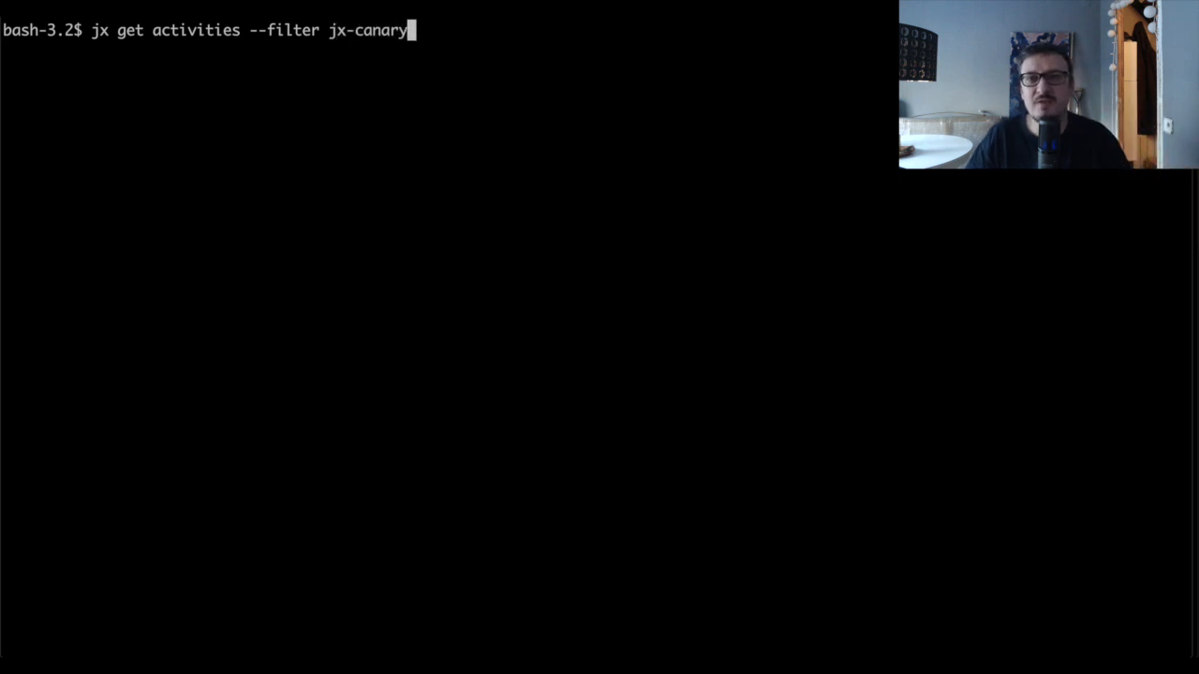
pyautogui.write('--wat')
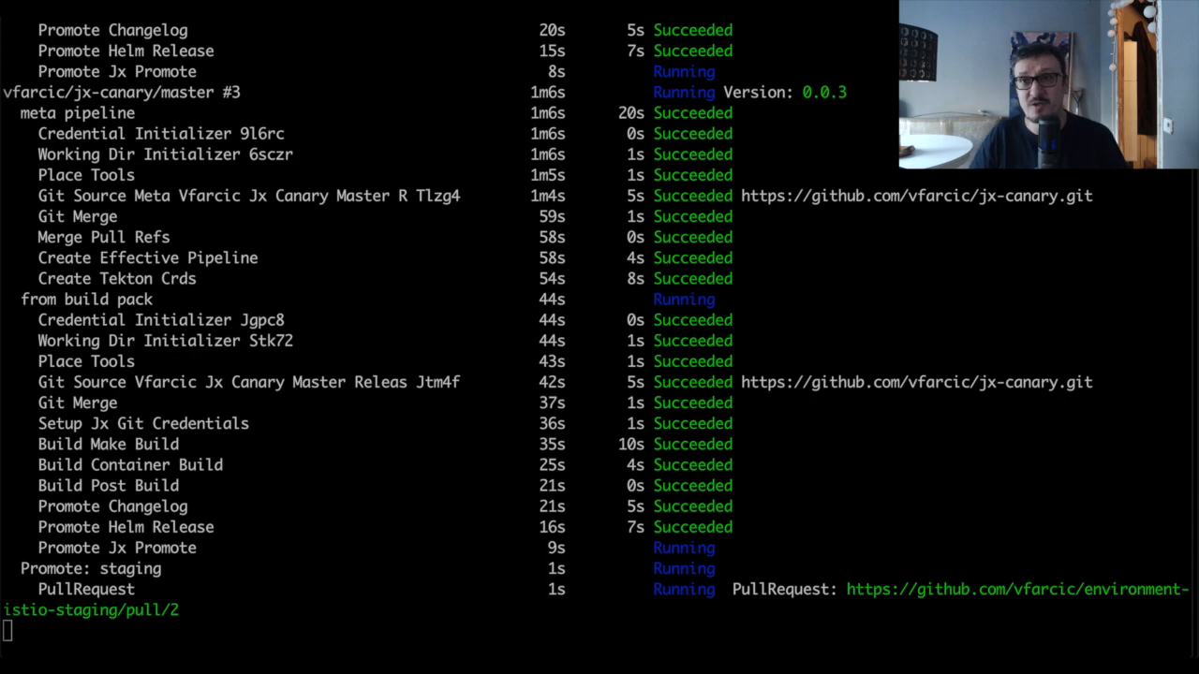
pyautogui.write('clea')
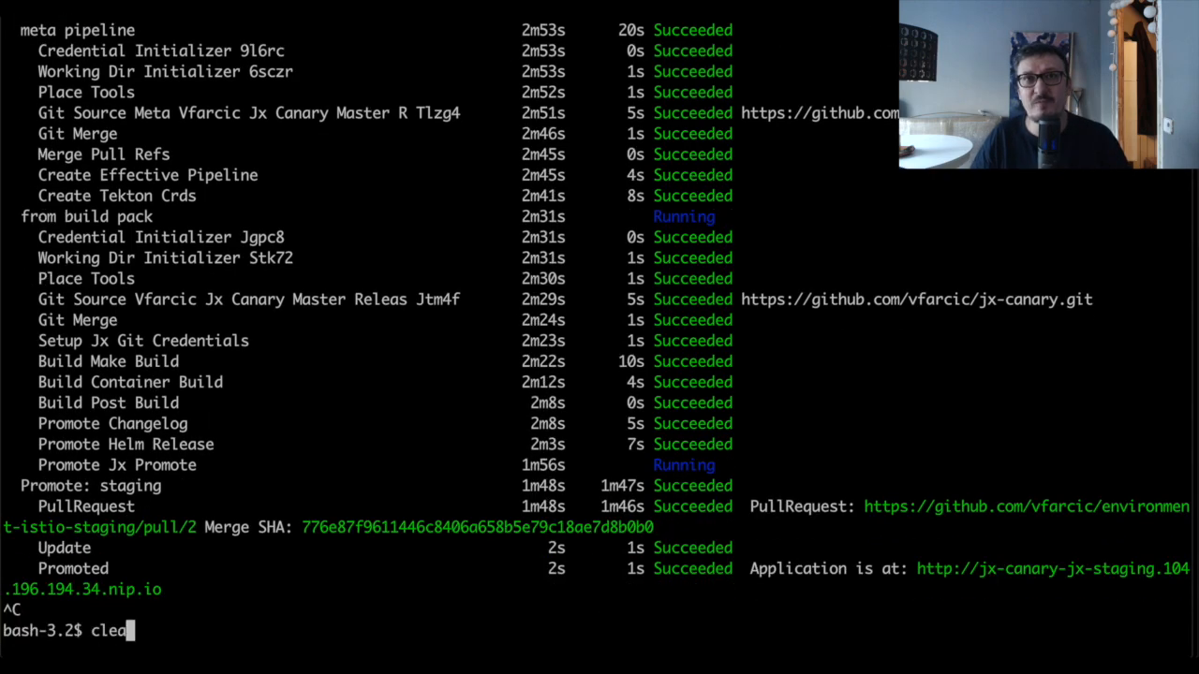
pyautogui.write('jx get activities')
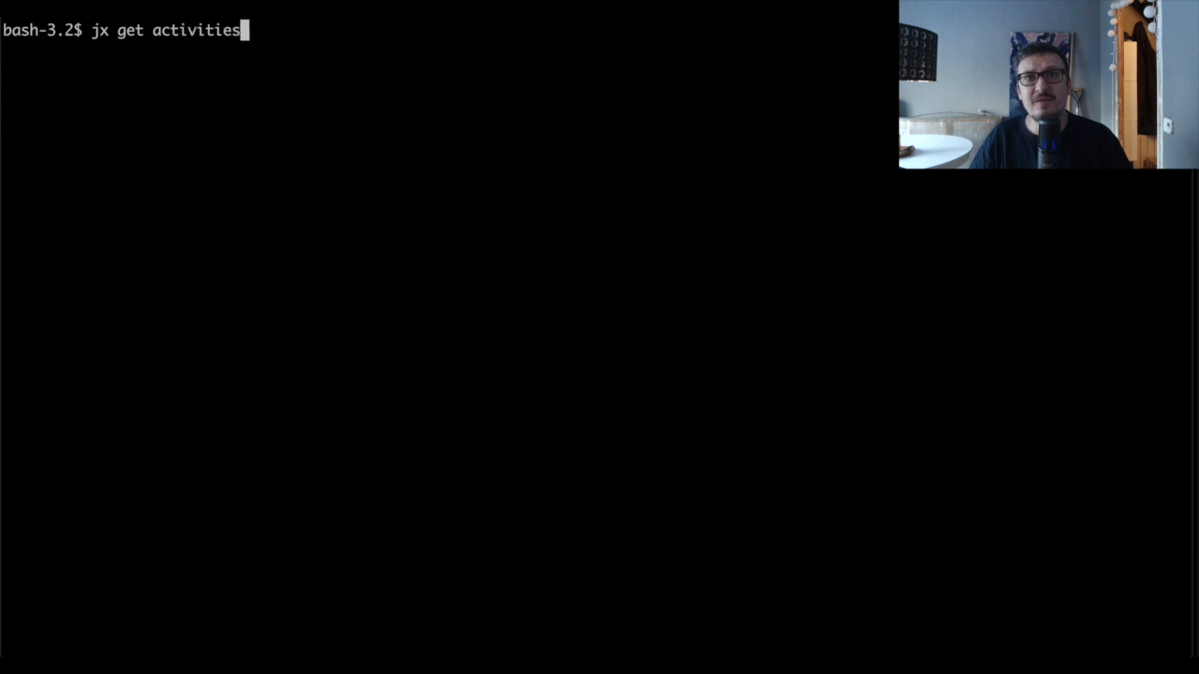
# - Watch the environment-$CLUSTER_NAME-staging/master pipeline until Helm apply succeeds, then curl $STAGING_ADDR
pyautogui.write('--filter environment-$CLUSTER_NAME-')
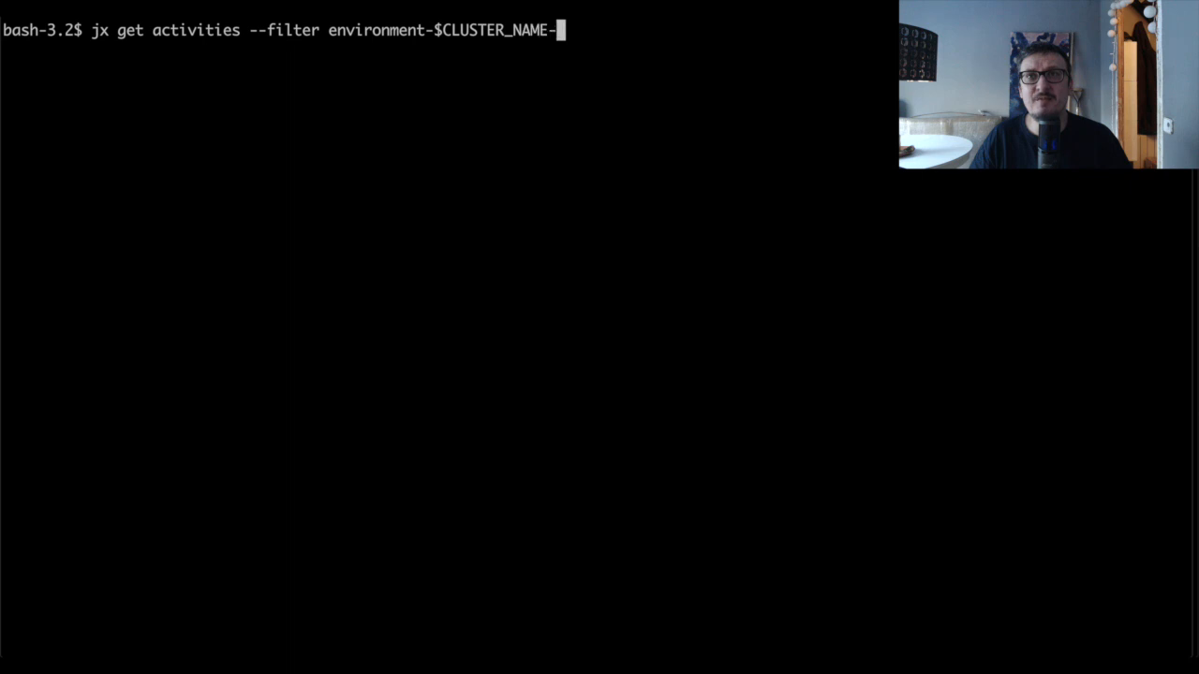
pyautogui.write('staging/master --watc')
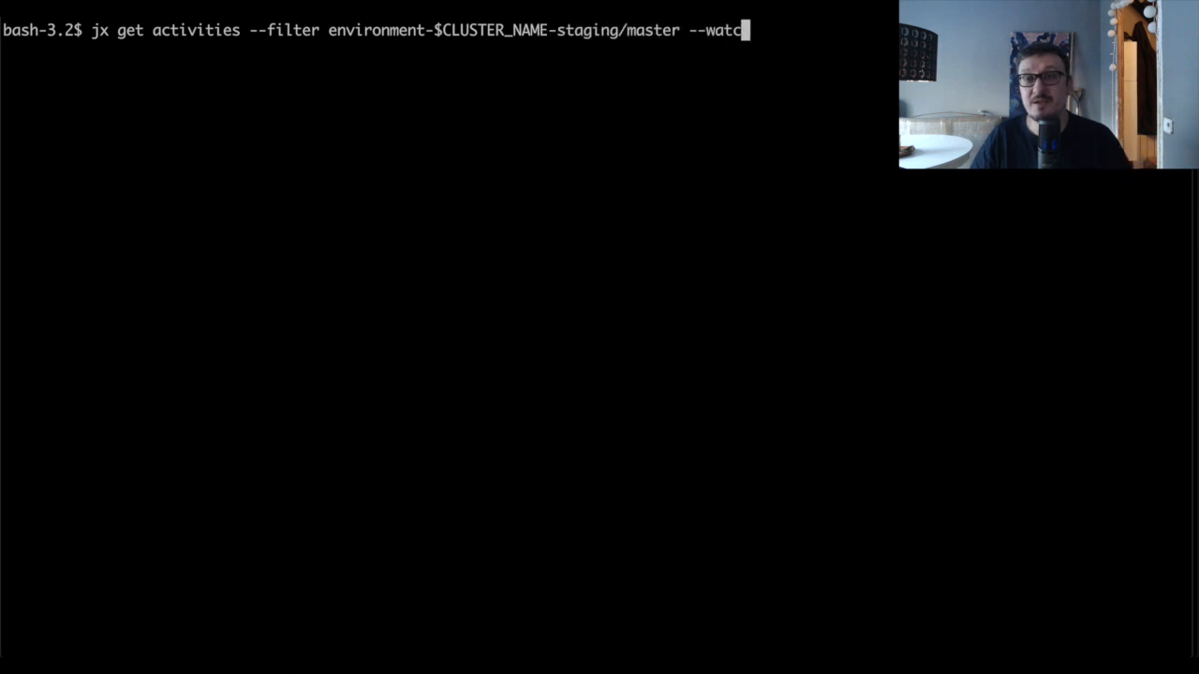
pyautogui.press('Return')
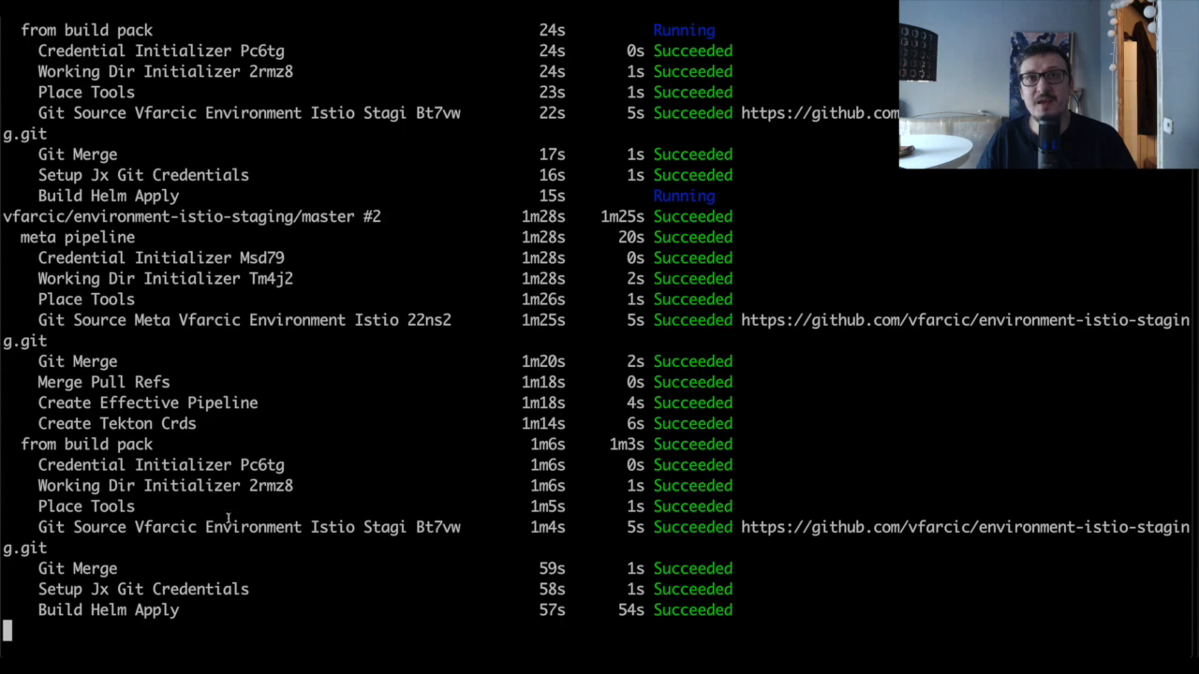
pyautogui.write('curl $STAGING_ADDR')
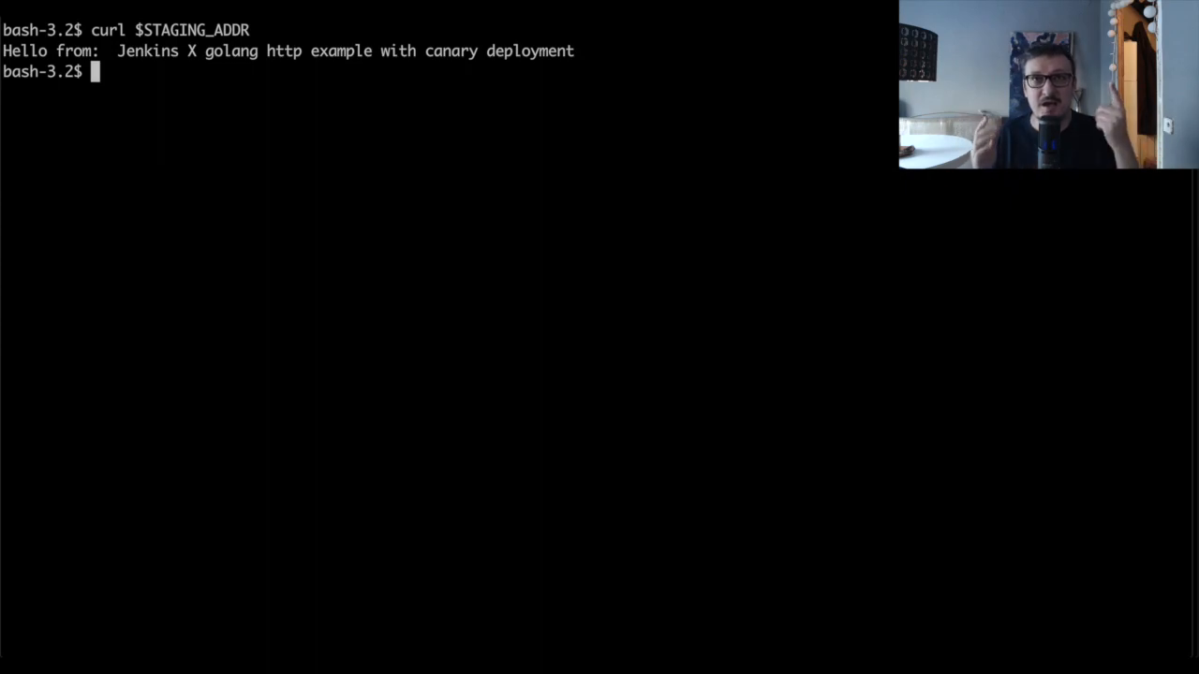
# - Run kubectl --namespace jx-staging get canaries to check staging canary resources
pyautogui.doubleClick(449, 51)
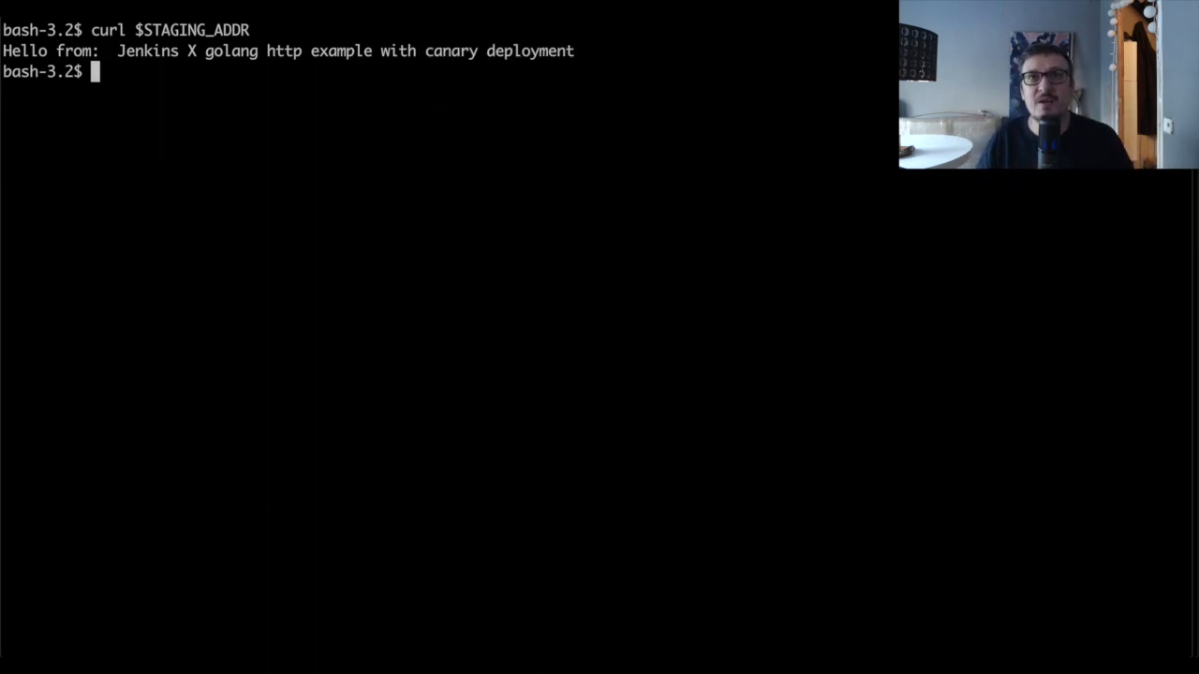
pyautogui.write('kubectl --namespace jx-')
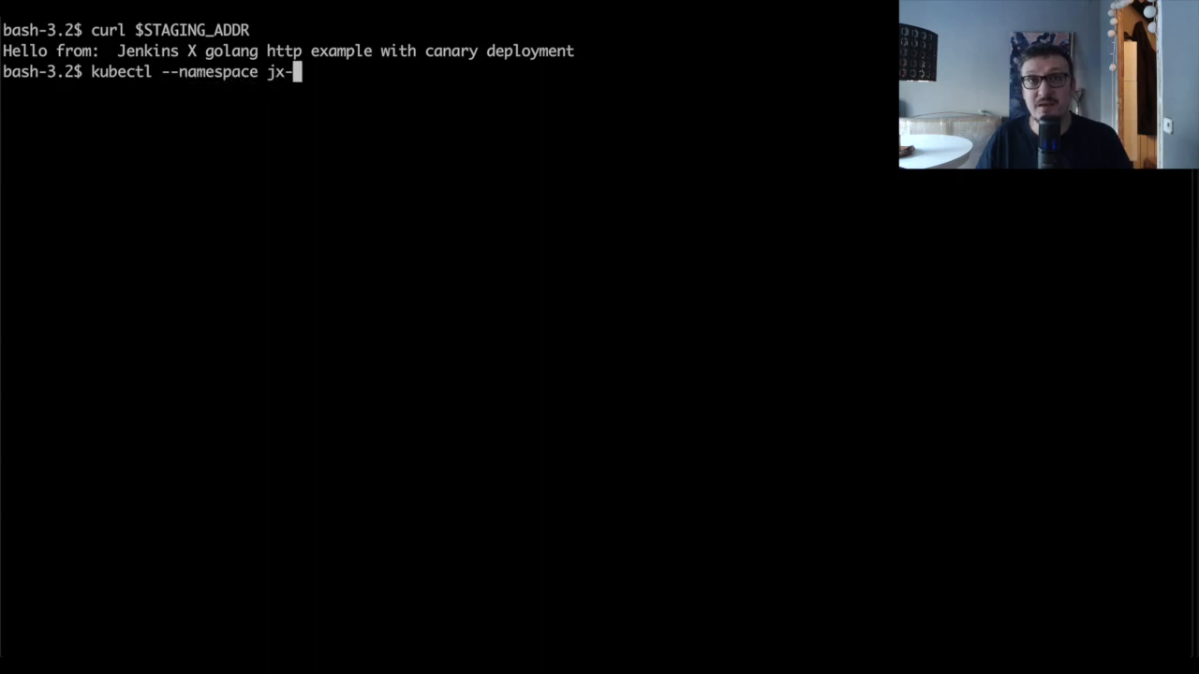
pyautogui.write('staging get canaries')
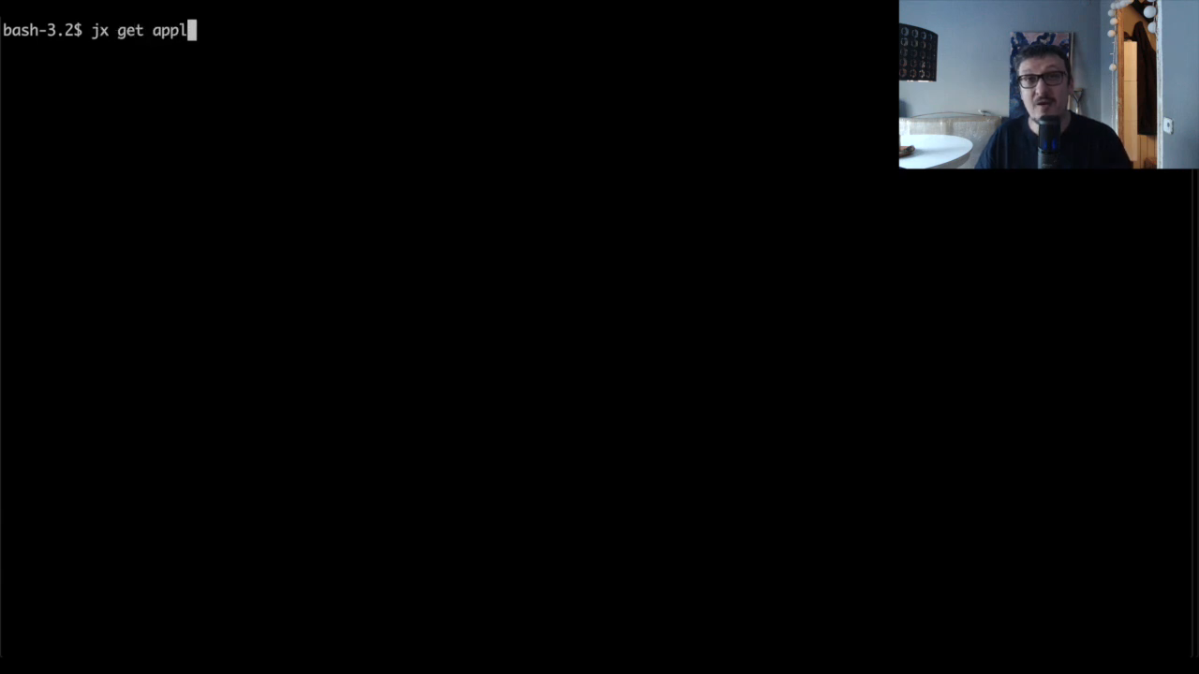
# - Run jx get applications showing jx-canary at 0.0.3 in staging and 0.0.1 in production
pyautogui.write('ications')
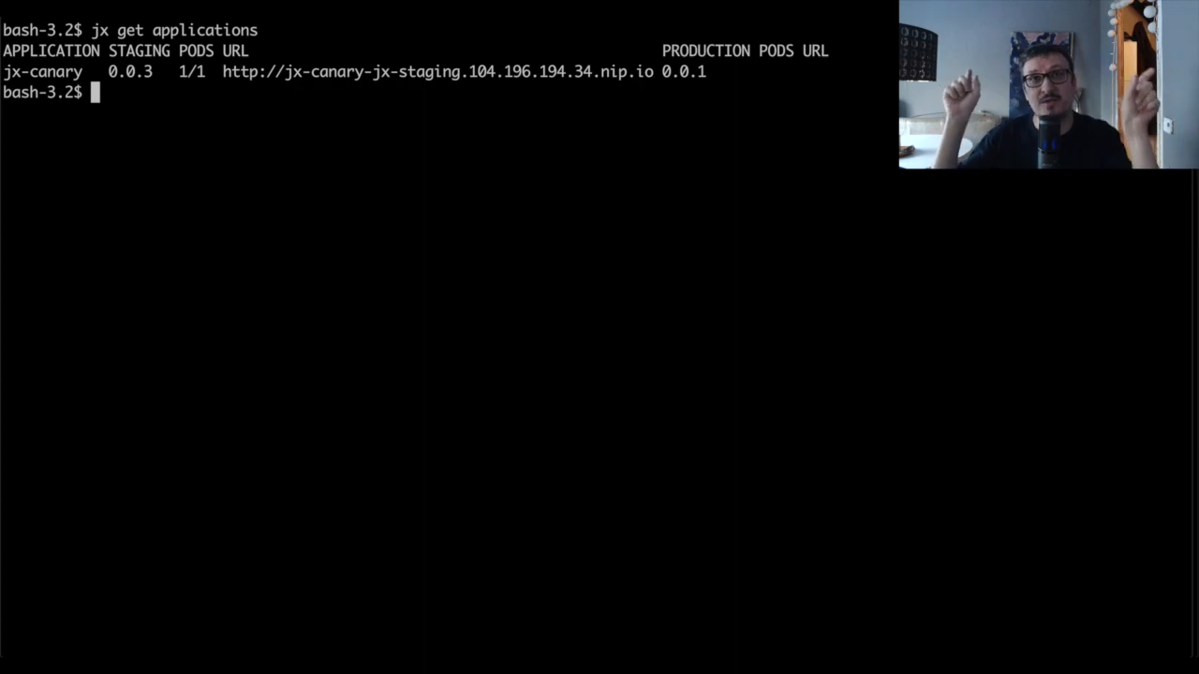
pyautogui.write('export')
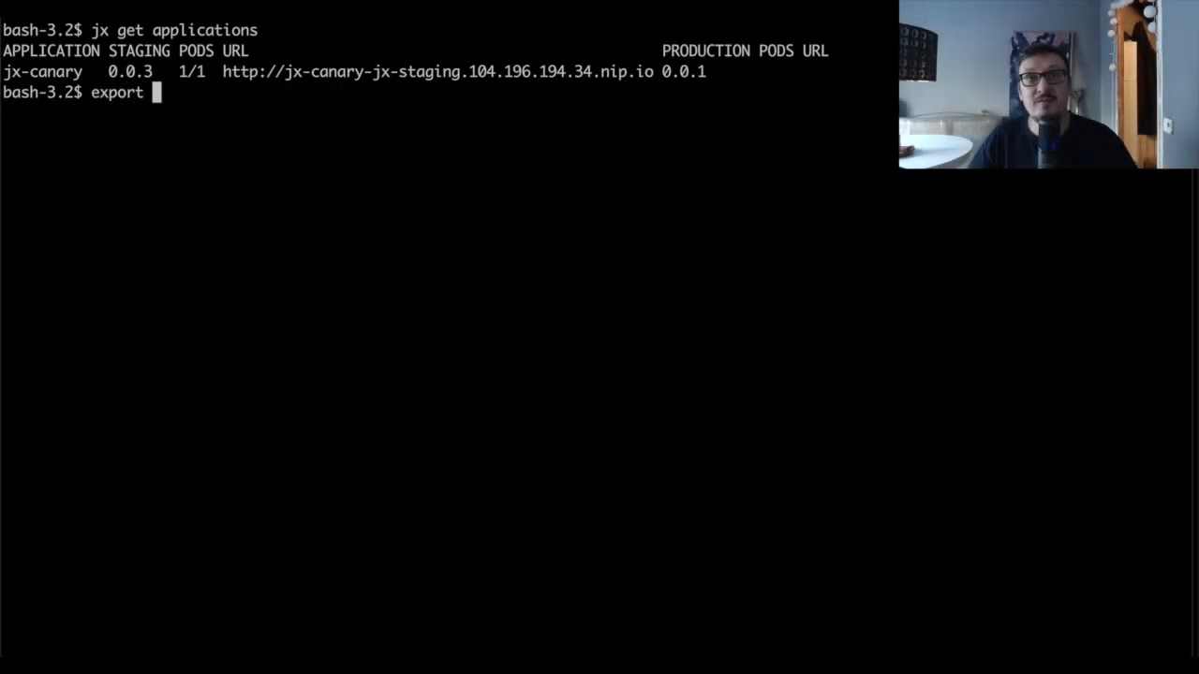
# - Export VERSION=0.0.3 for the release to promote
pyautogui.write('VERSION=')
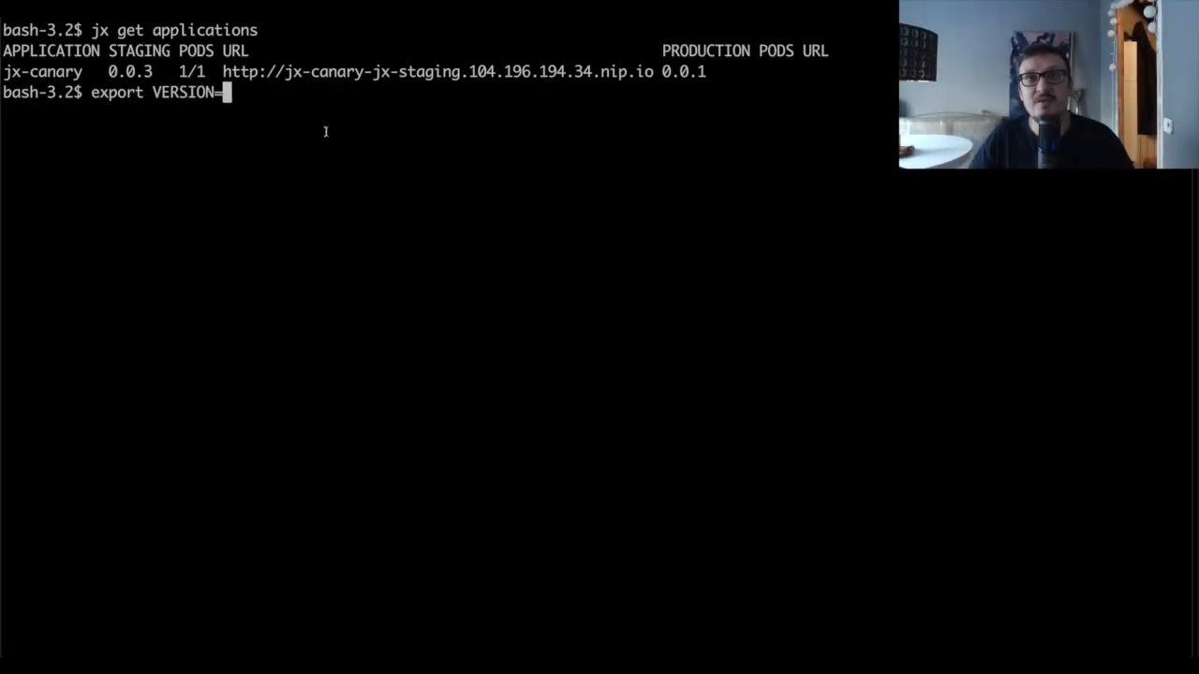
pyautogui.write('0.0.3')
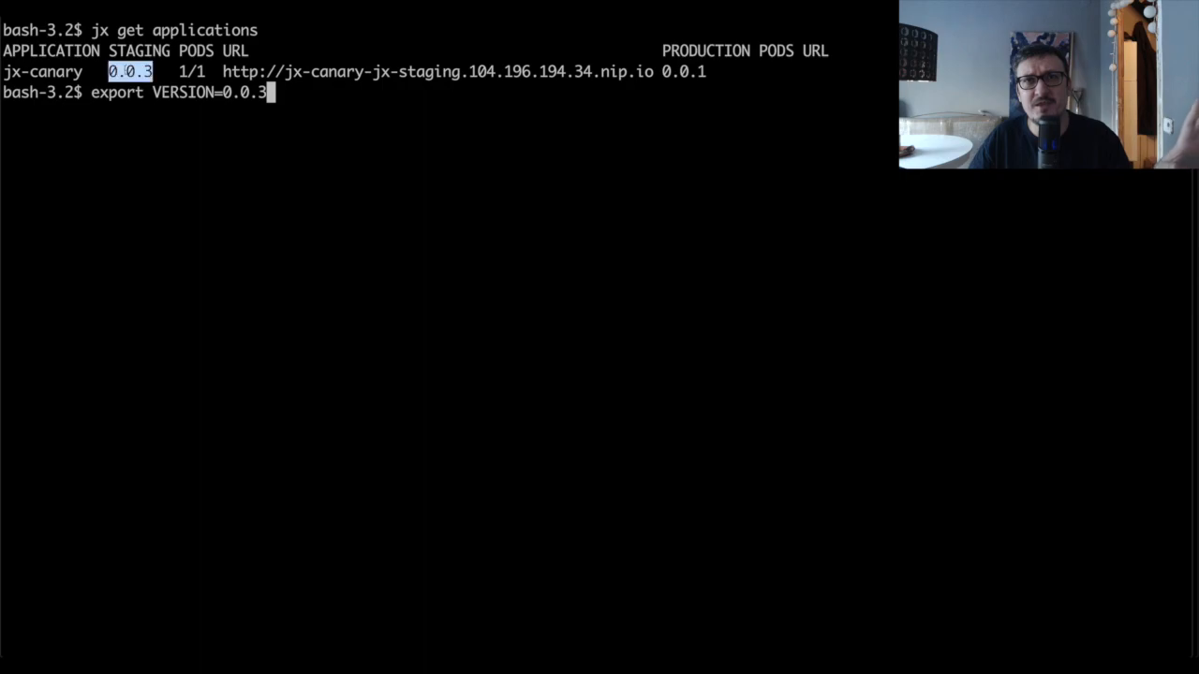
# - Run jx promote jx-canary --version $VERSION --env production --batch-mode
pyautogui.write('jx promote')
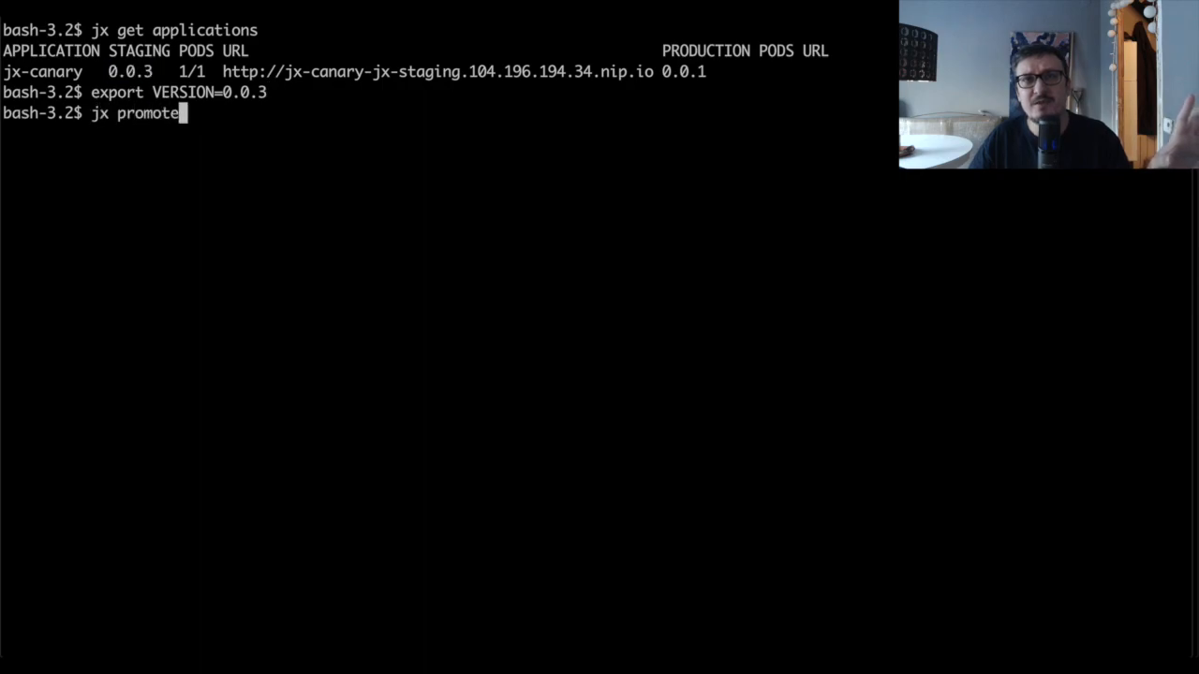
pyautogui.write('jx-canary')
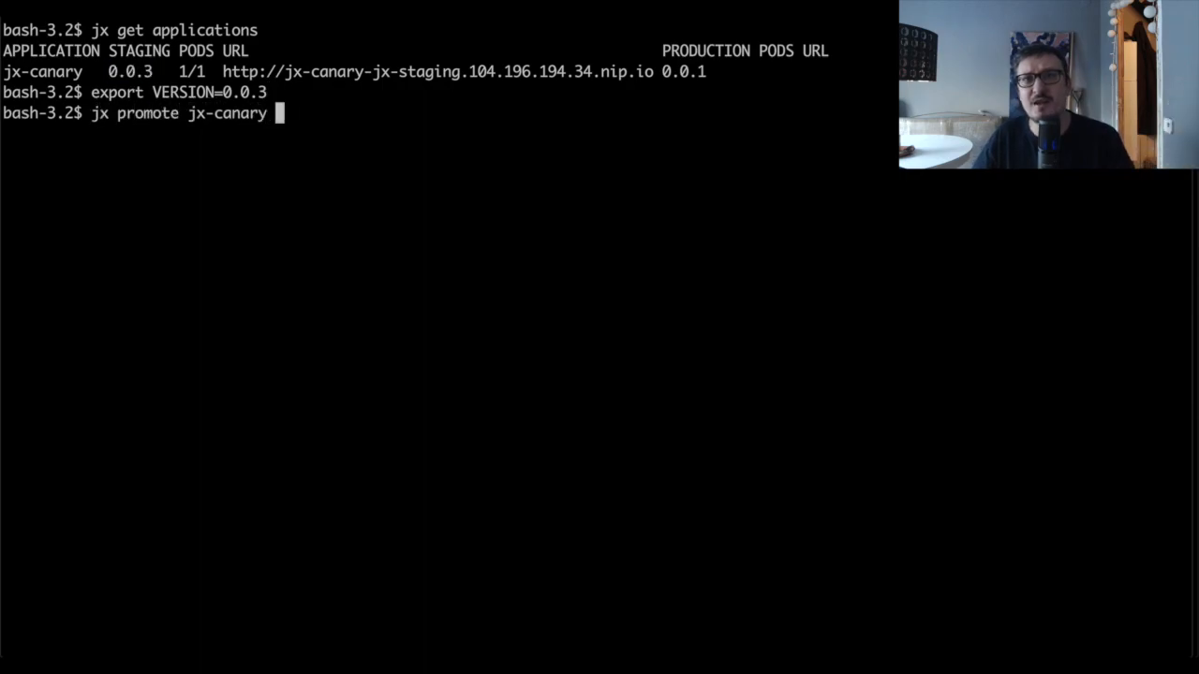
pyautogui.write('--version $VERSION')
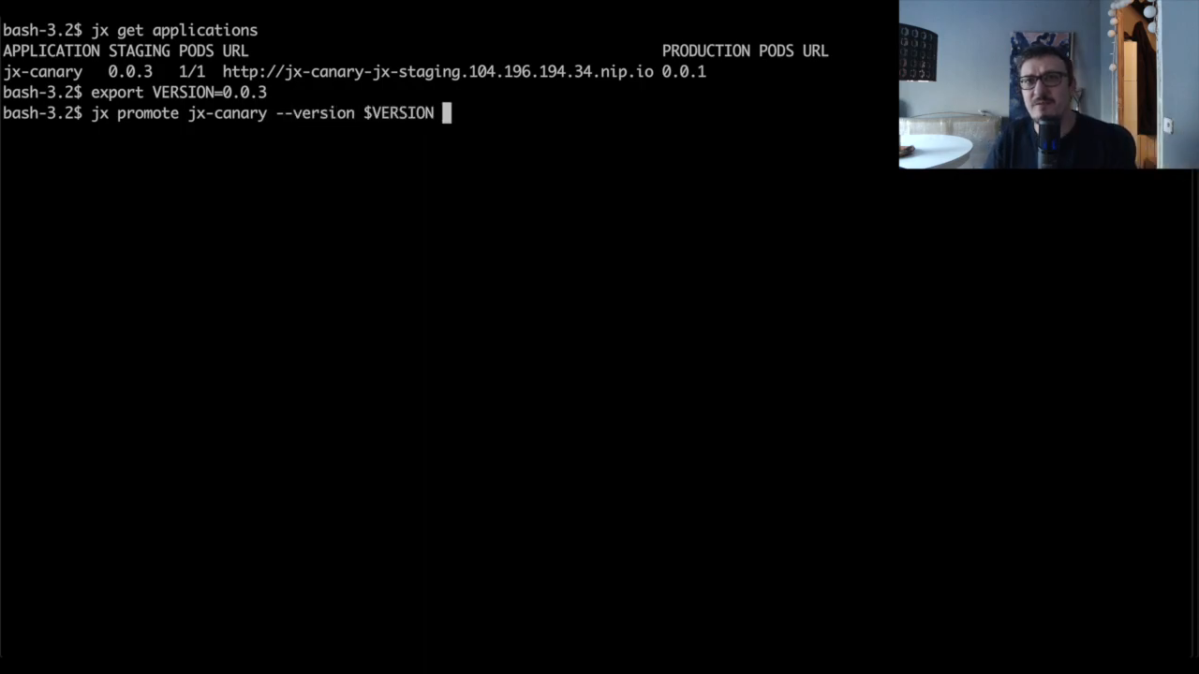
pyautogui.write('--env')
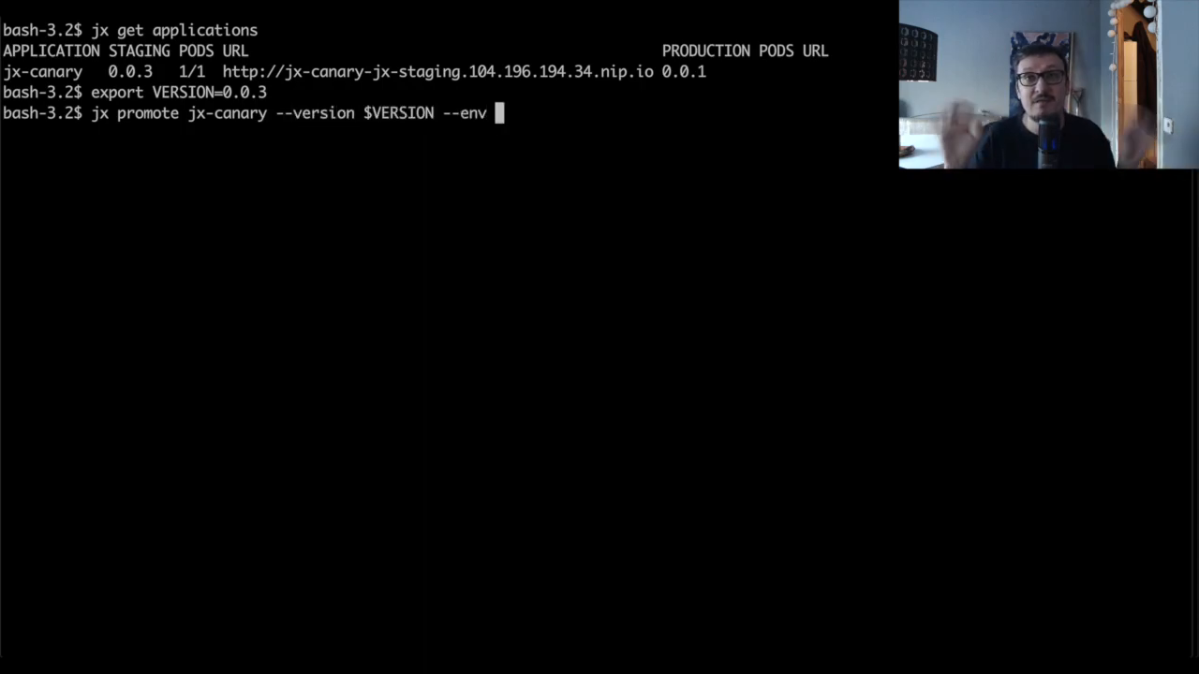
pyautogui.write('production')
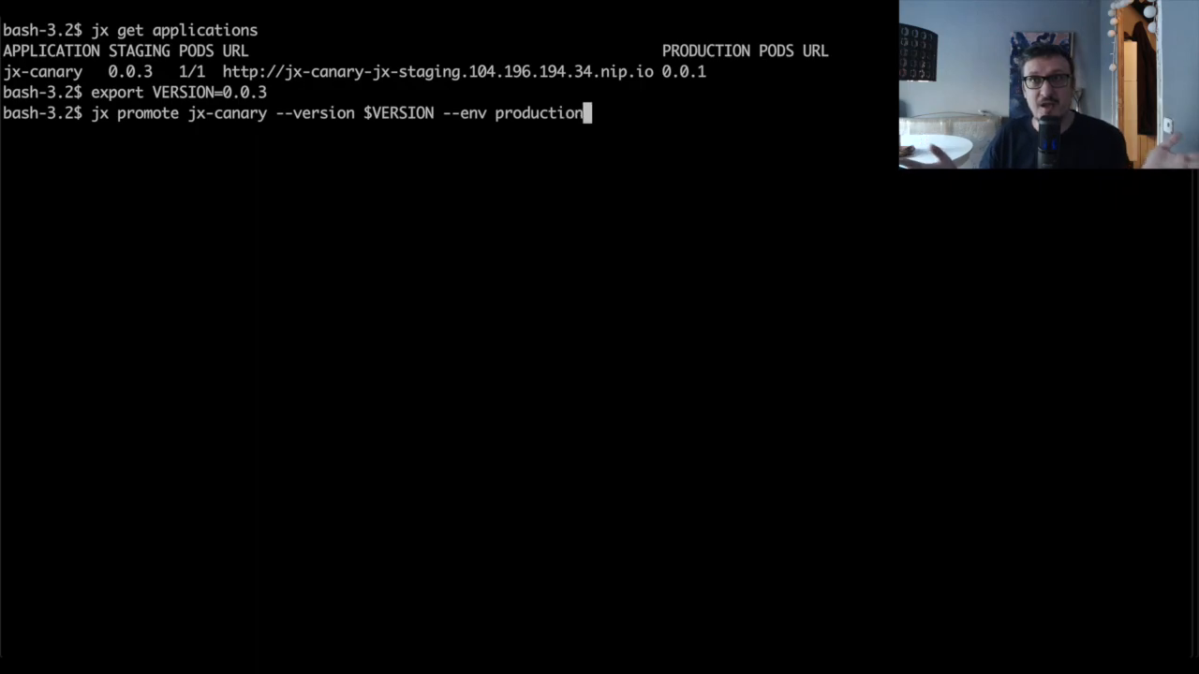
pyautogui.write('--batch-mo')
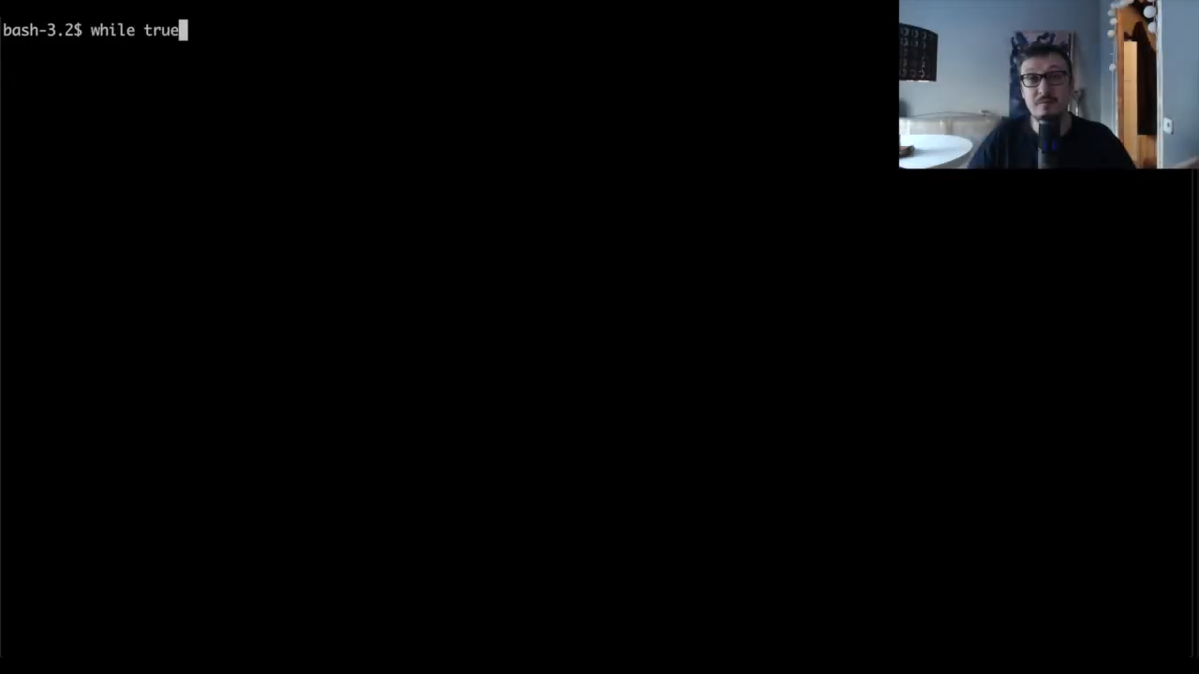
# - Run while true; do curl $PROD_ADDR; sleep 1; done to poll production each second
pyautogui.write('; do')
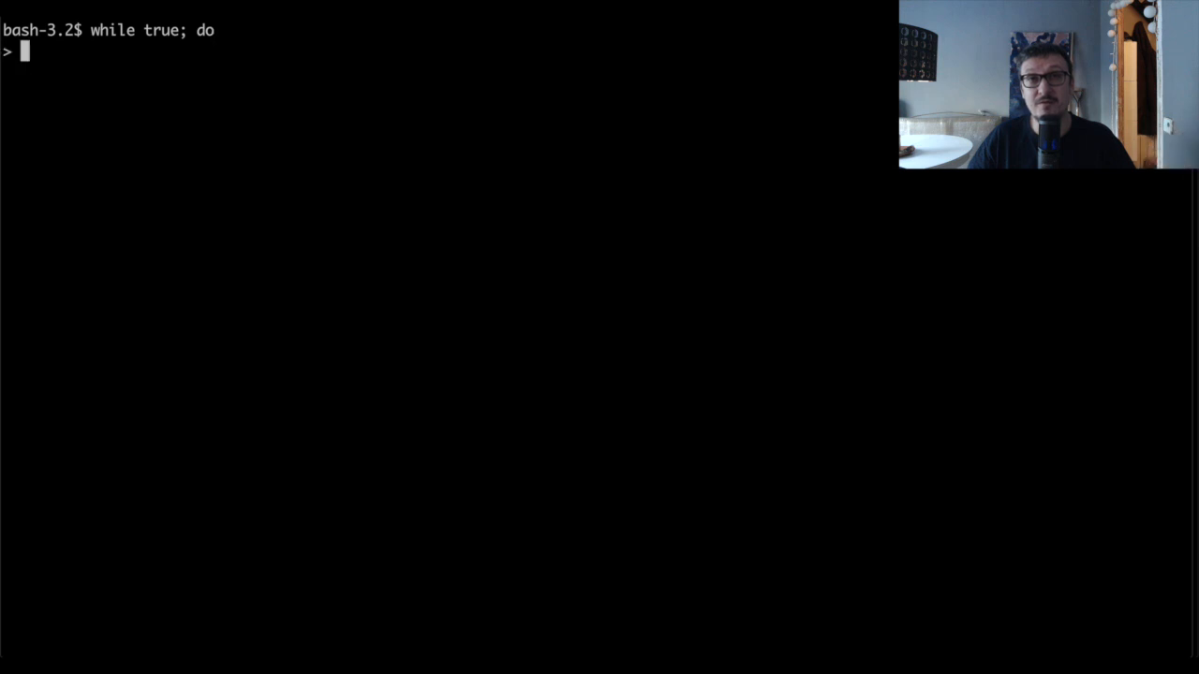
pyautogui.write('curl')
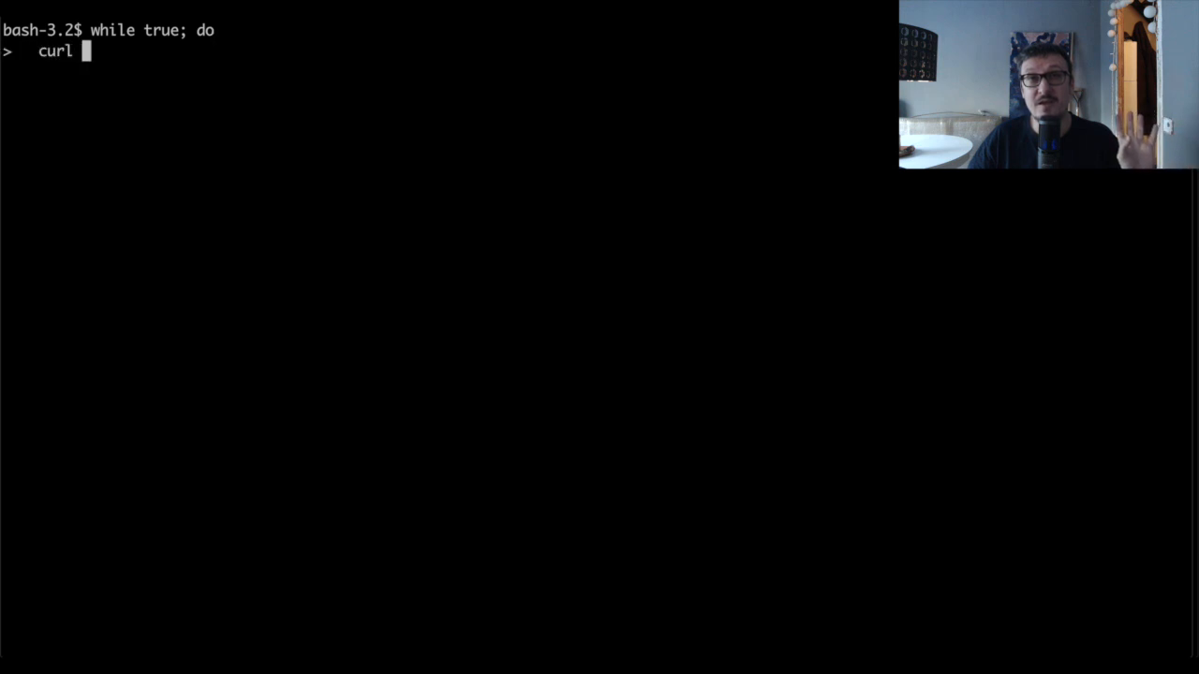
pyautogui.write('$PROD_ADDR')
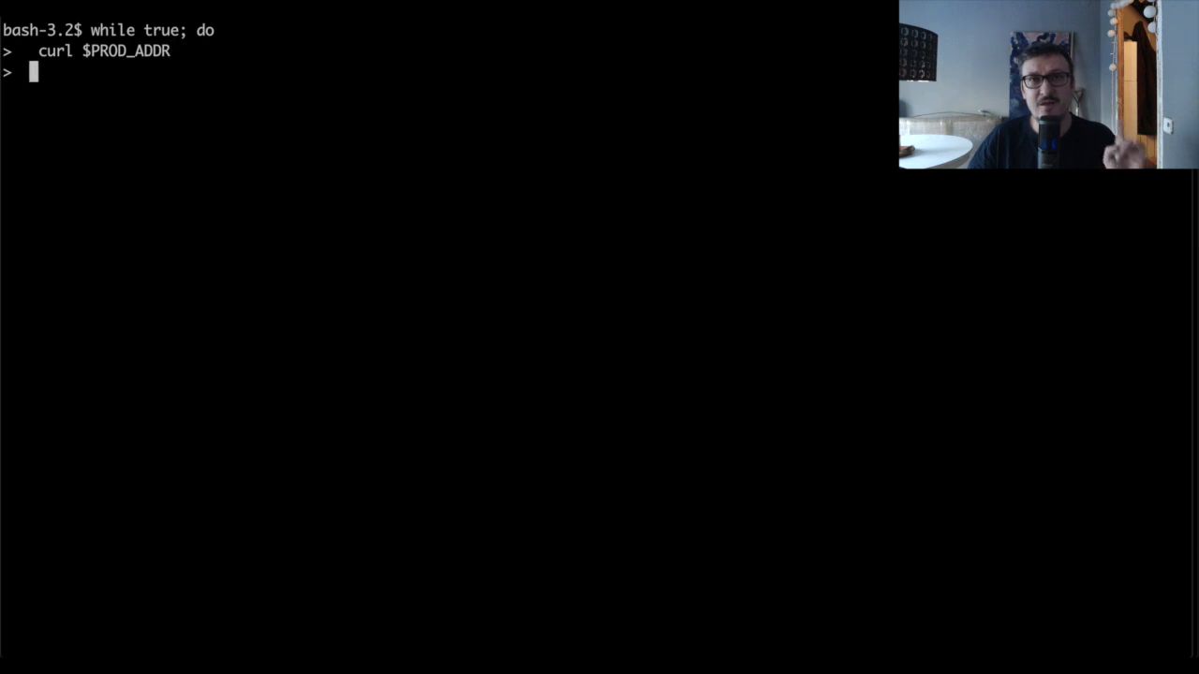
pyautogui.write('sleep 1')
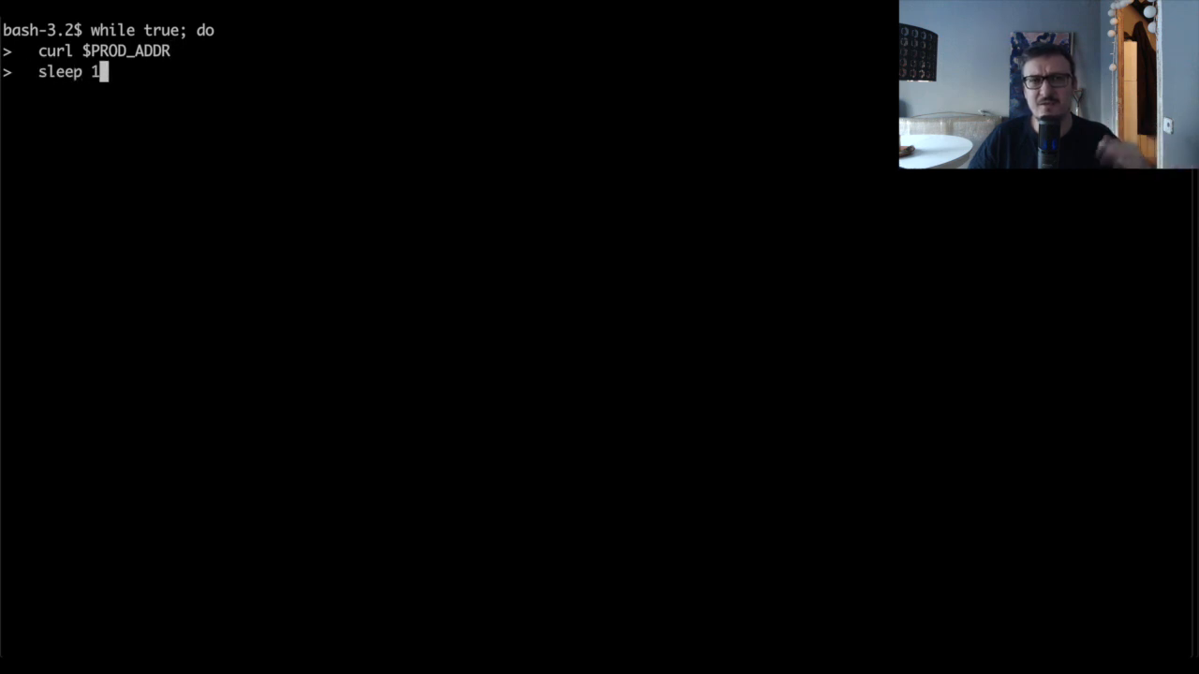
pyautogui.write('done')
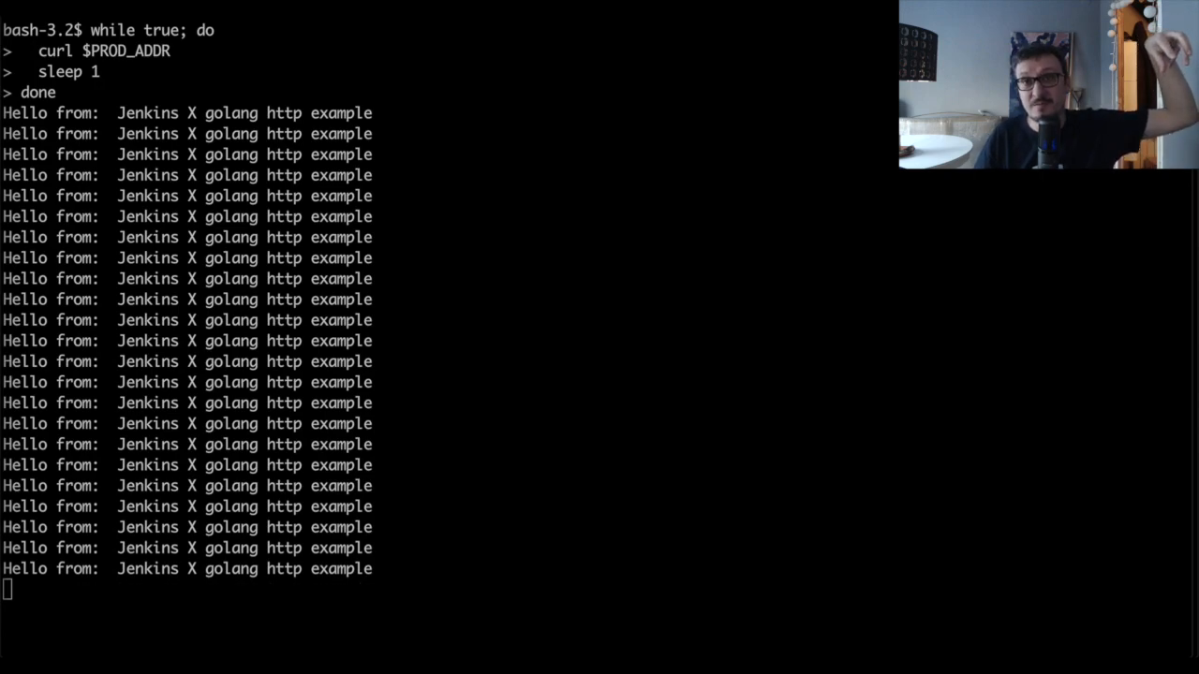
# - Follow the curl loop output until responses read 'with canary deployment', then interrupt it with Ctrl+C
pyautogui.scroll(-3)
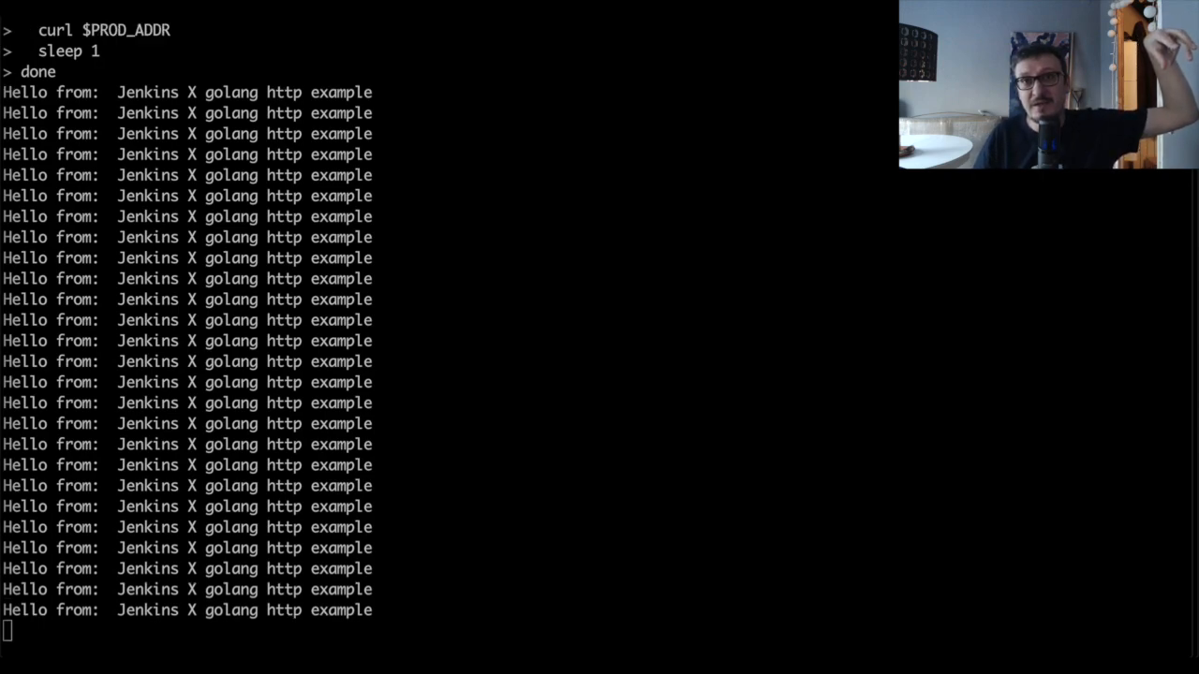
pyautogui.scroll(-3)
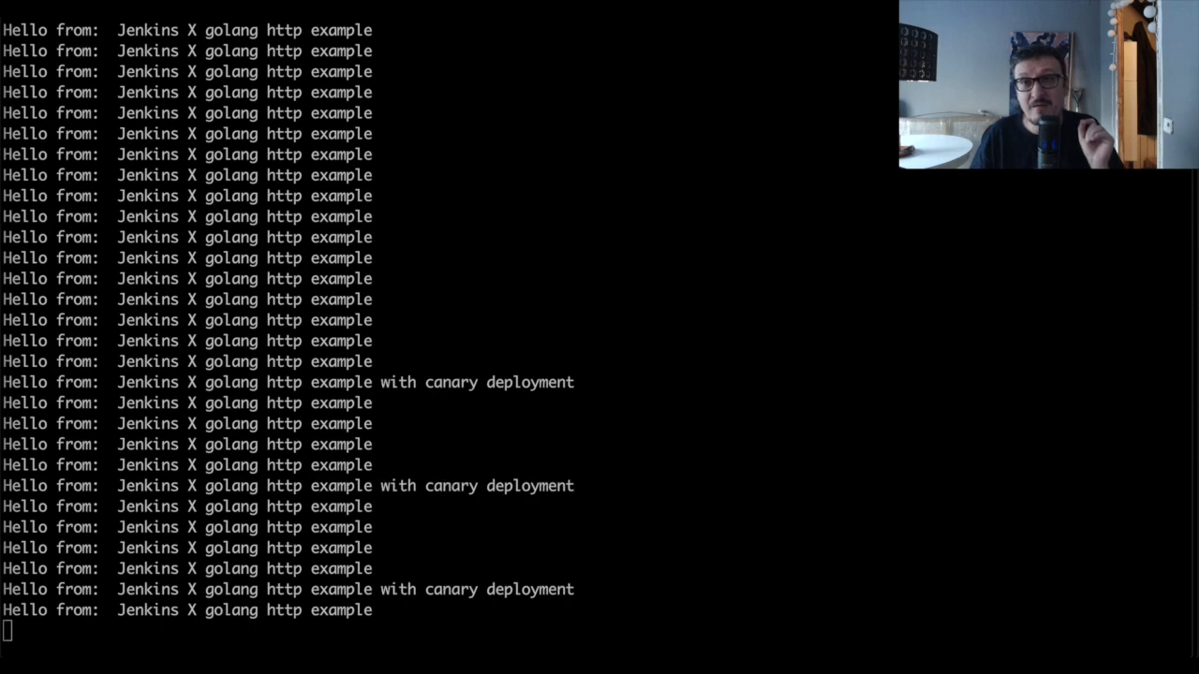
pyautogui.scroll(-3)
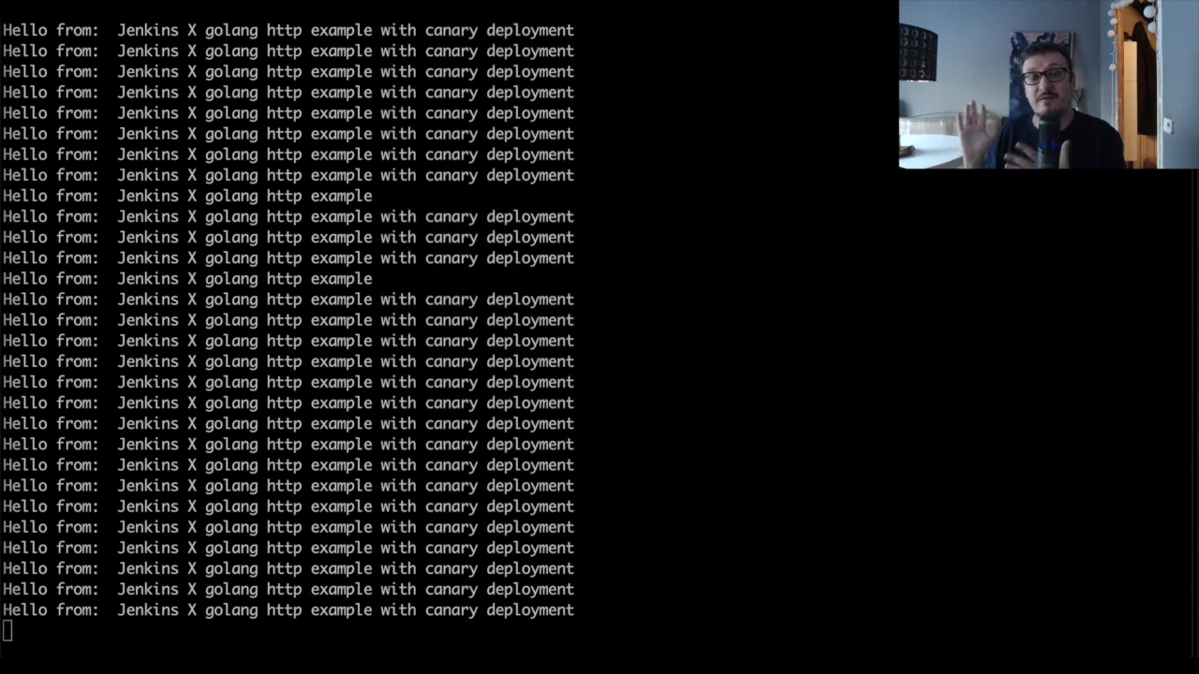
pyautogui.press('ctrl+c')
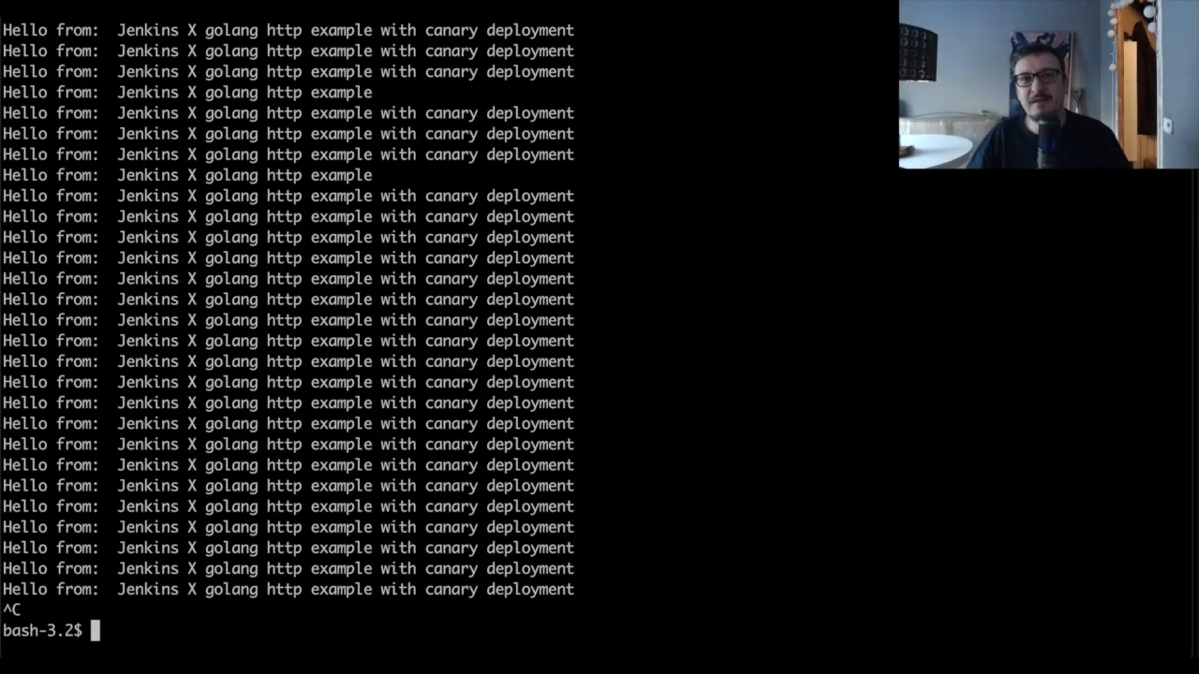
# - List production applications with 'jx get applications --env production' showing jx-canary 0.0.3 at 2/2 pods, then clear the screen
pyautogui.write('jx get applica')
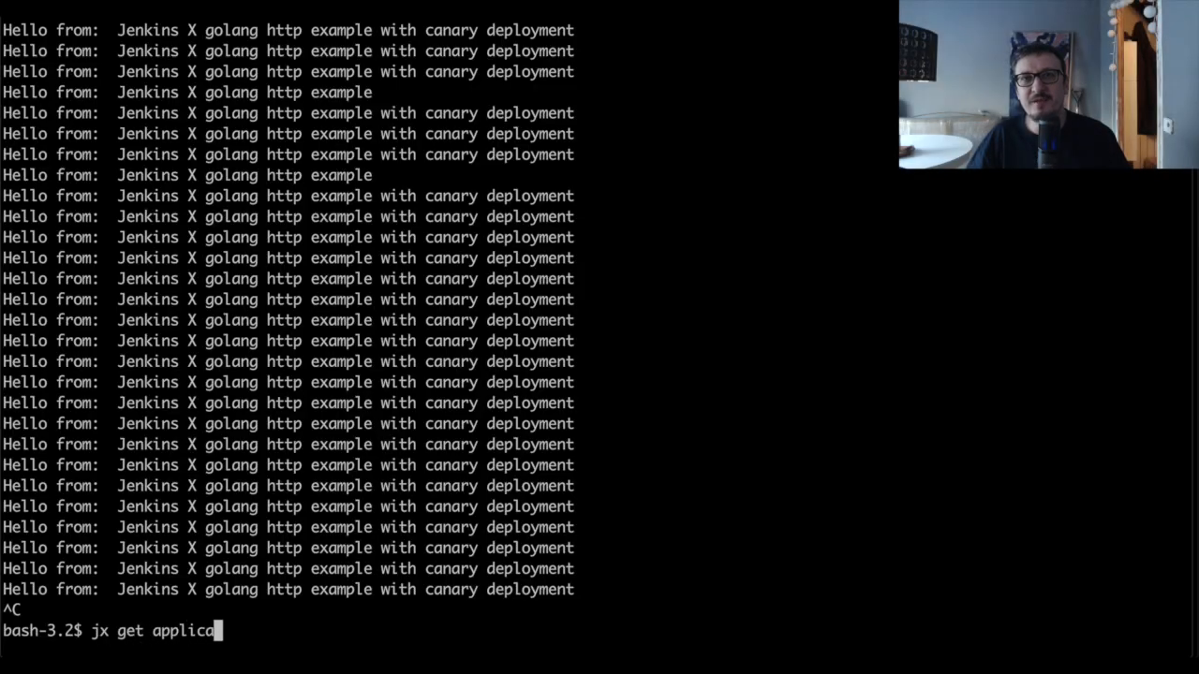
pyautogui.write('tions --env prod')
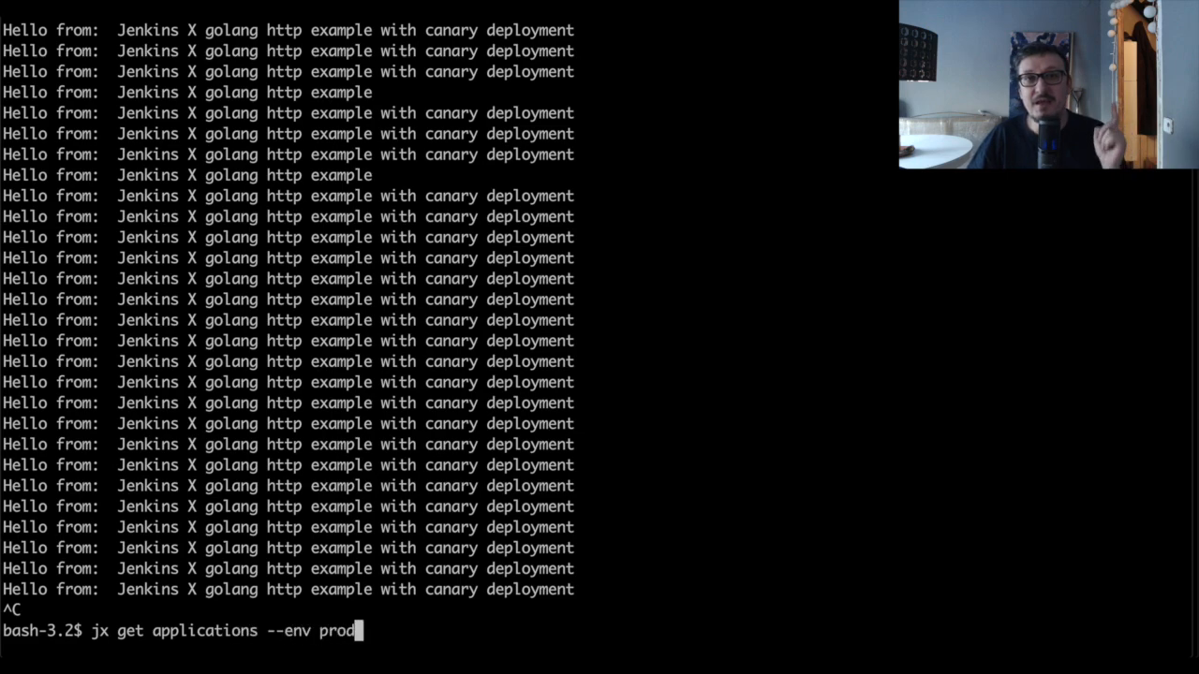
pyautogui.write('uction')
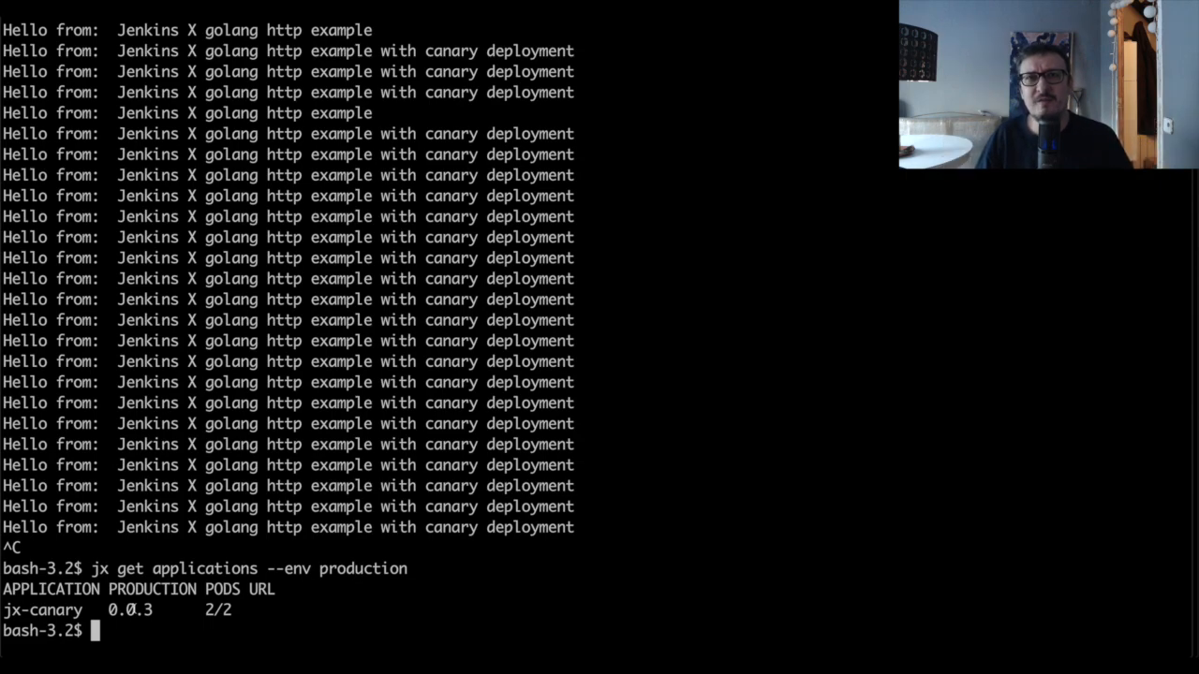
pyautogui.write('clear')
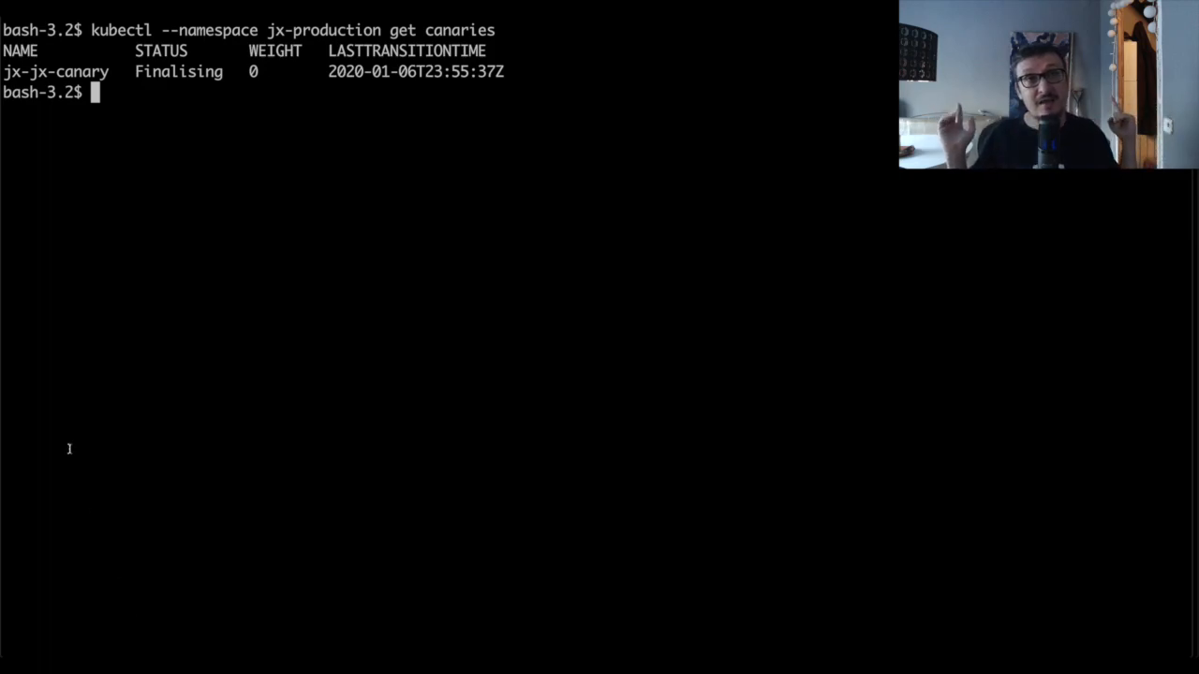
pyautogui.moveTo(164, 82)
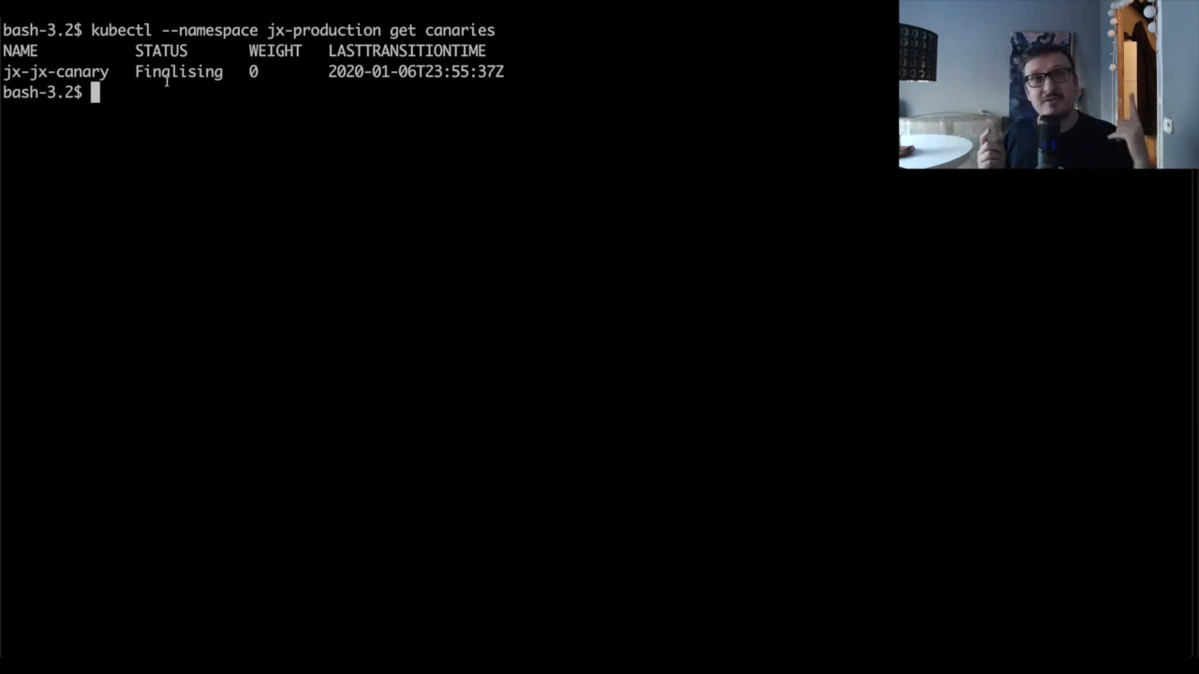
# - Rerun 'kubectl --namespace jx-production get canaries', still showing jx-jx-canary Finalising at weight 0
pyautogui.doubleClick(178, 71)
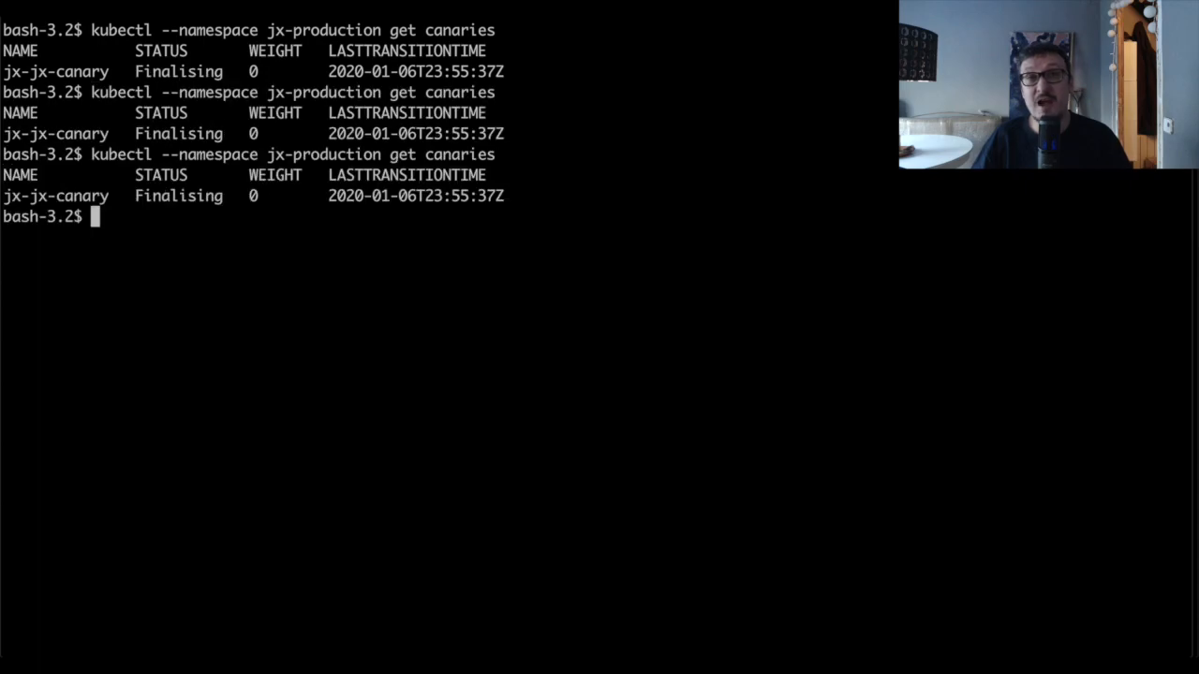
pyautogui.press('Return')
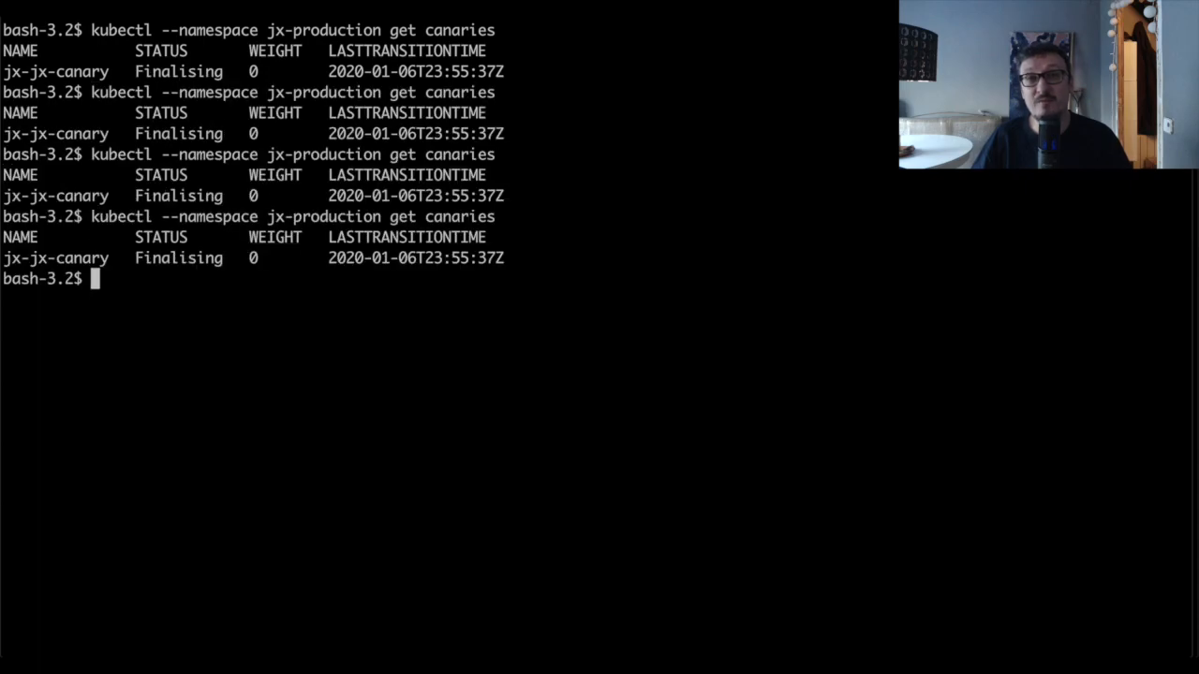